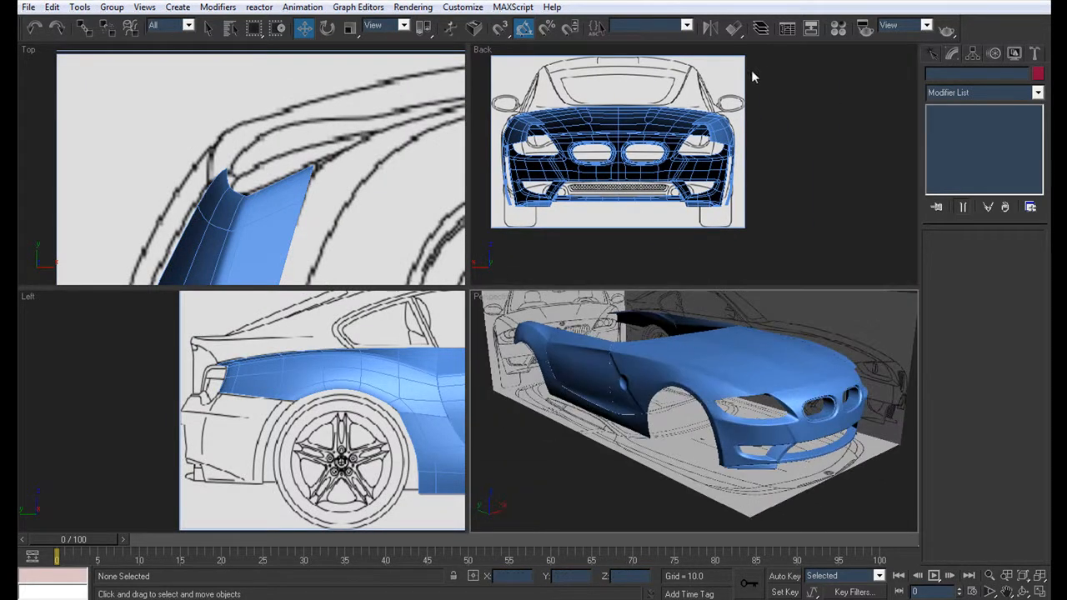
Step: Hide the Lower Front, Bonnet and Side + Front layers in the Layer Manager
left_click(28, 7)
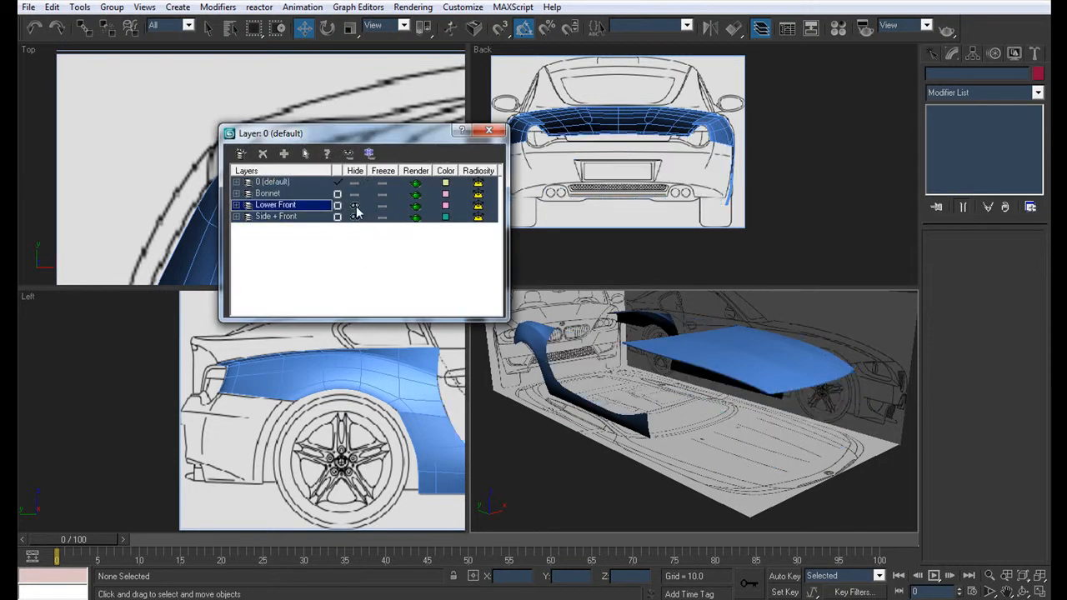
left_click(489, 130)
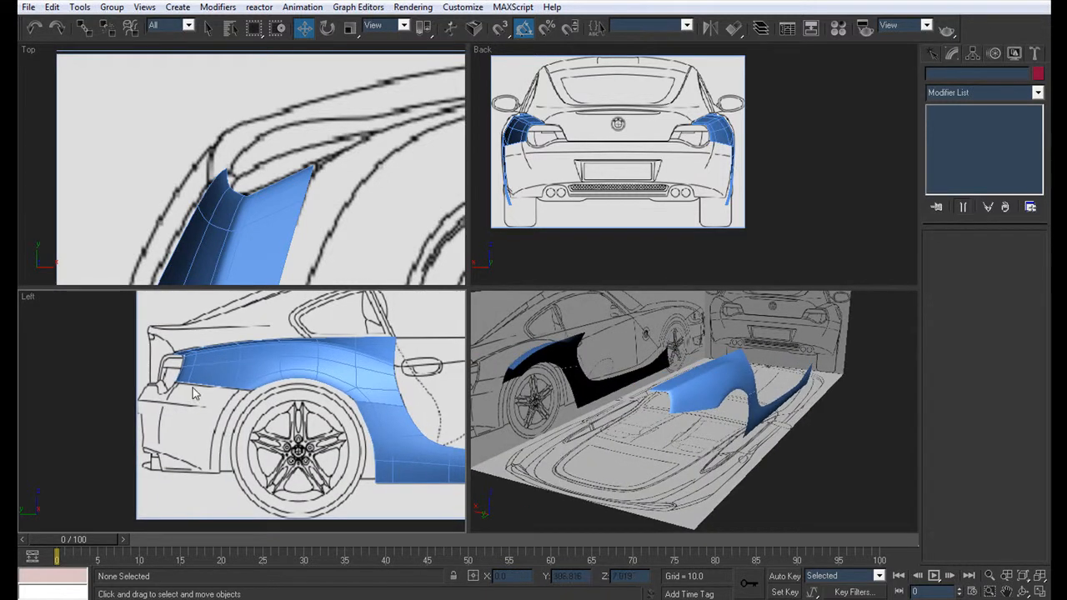
Step: Select Plane05 and enter its Editable Poly Edge sub-object level
left_click_drag(191, 392, 183, 410)
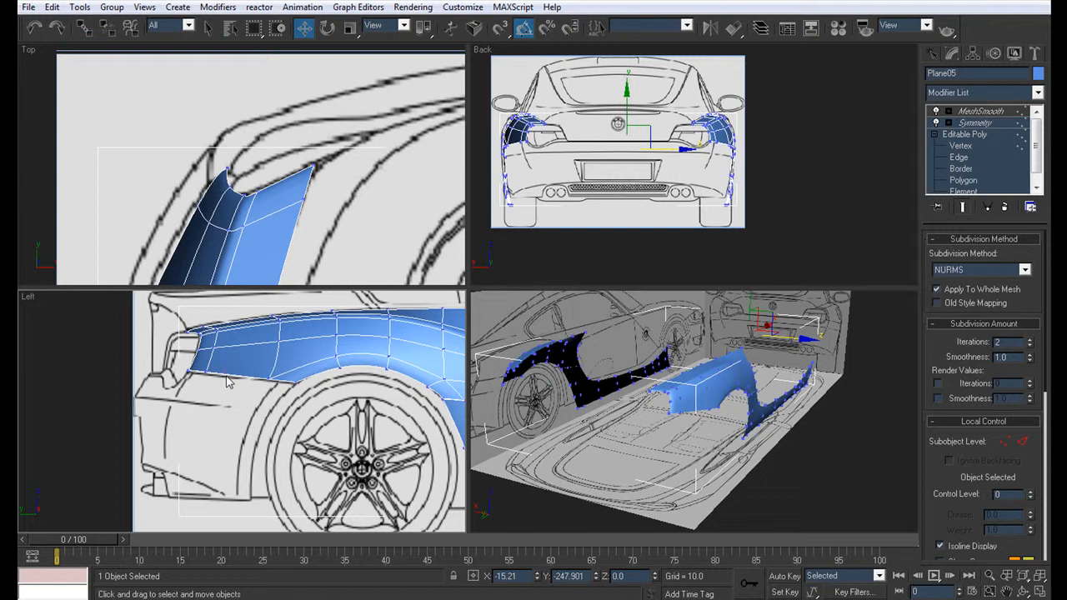
mouse_move(201, 400)
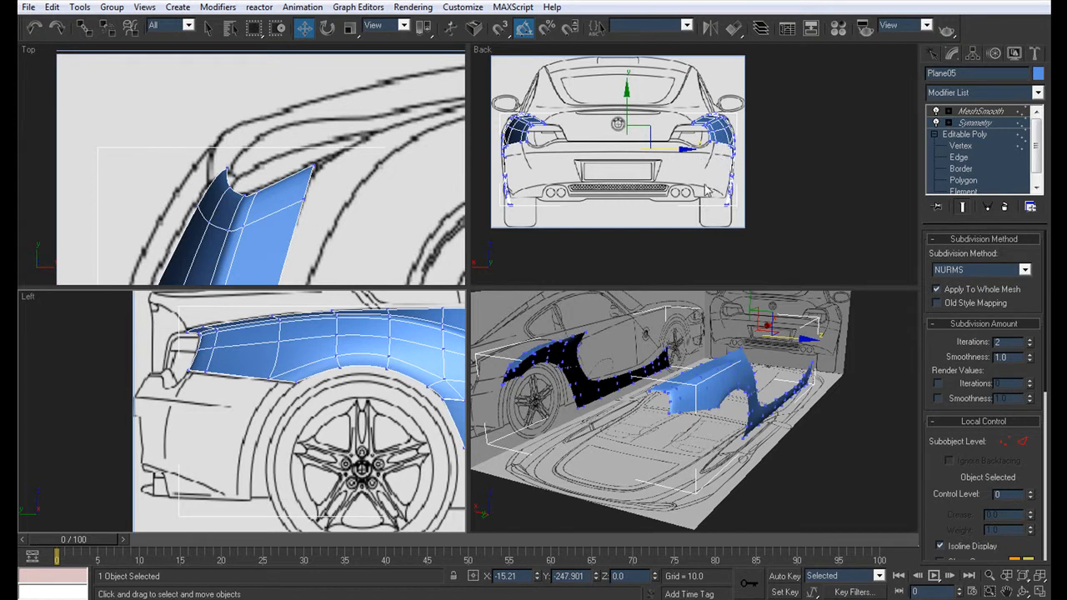
mouse_move(707, 194)
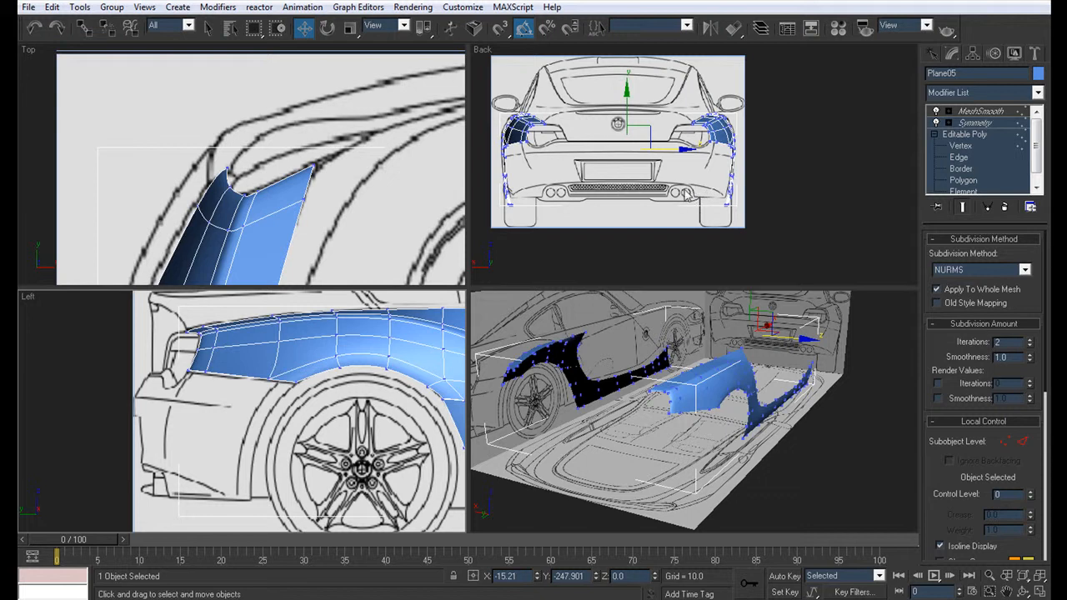
mouse_move(525, 288)
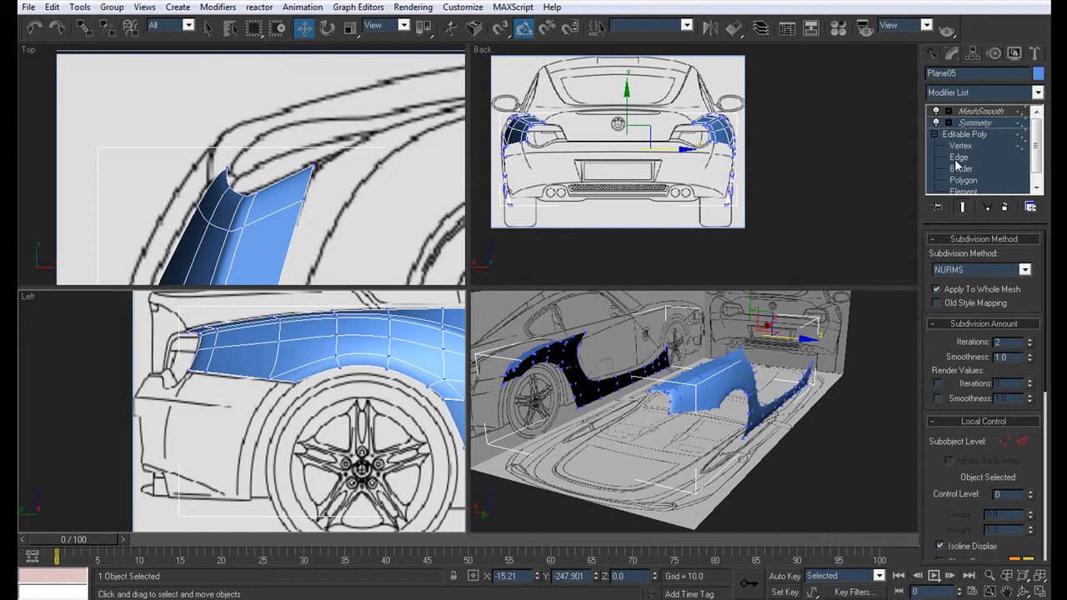
left_click(959, 156)
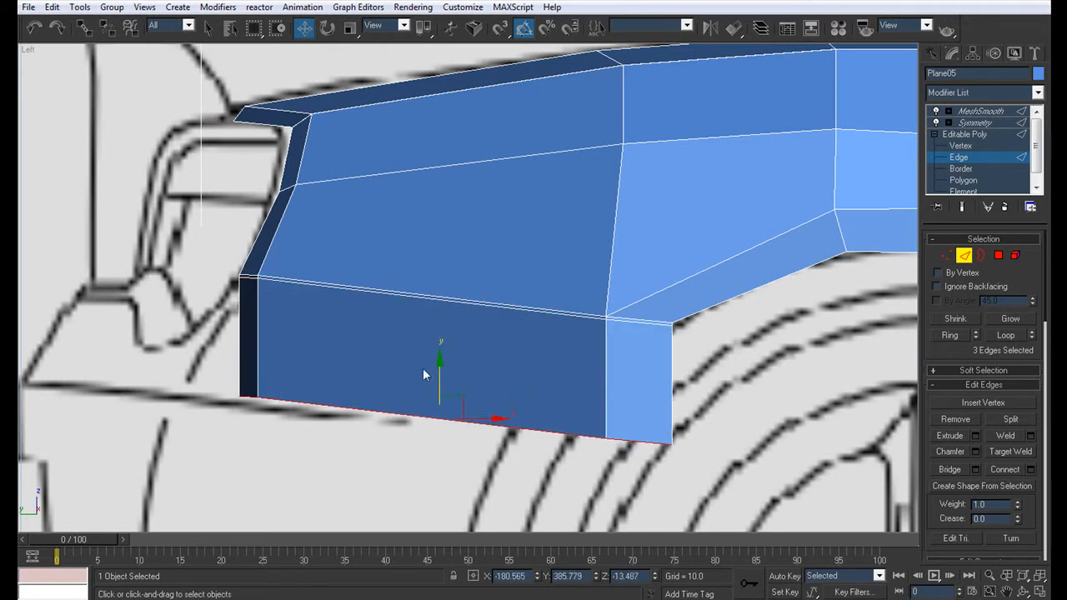
Step: Extrude the panel's lower edge into a new face strip, then switch to vertex editing
left_click(962, 180)
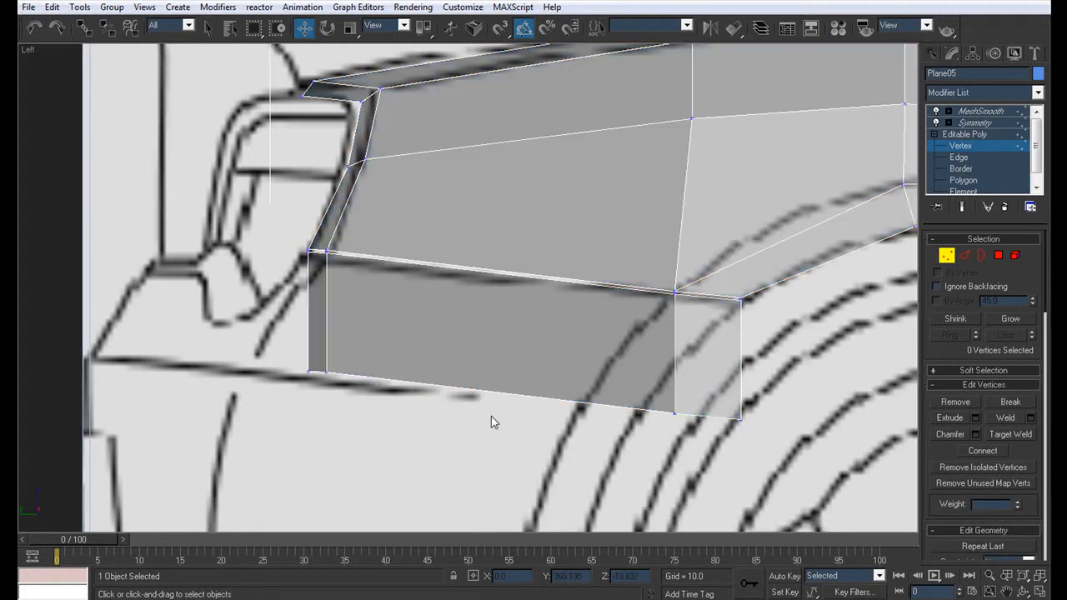
left_click(738, 414)
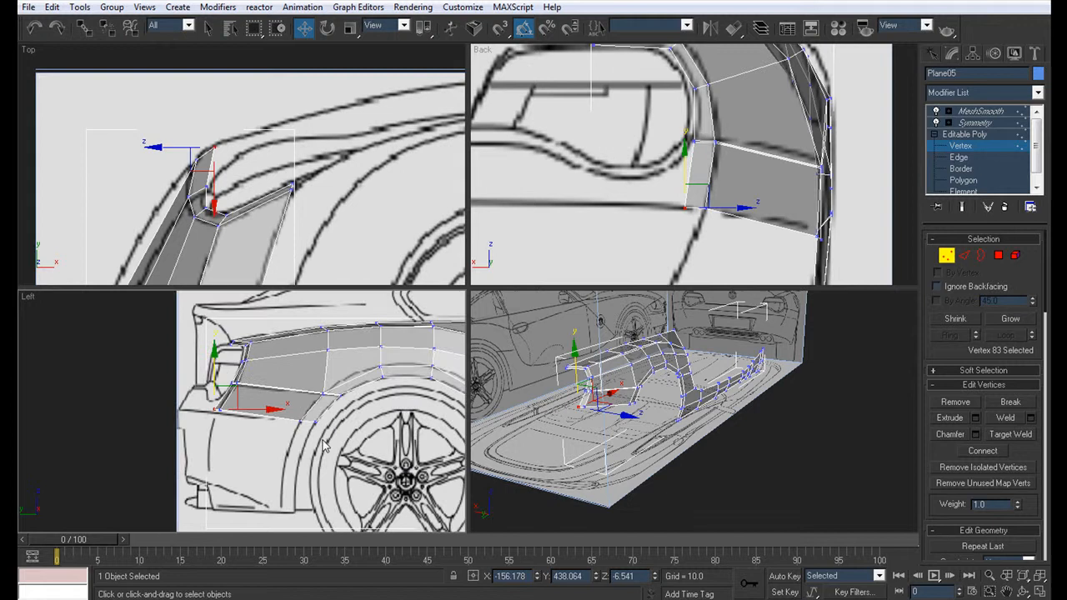
Step: Select the rear-corner vertices and check them from an orbited view and the Back view
left_click_drag(200, 414, 342, 438)
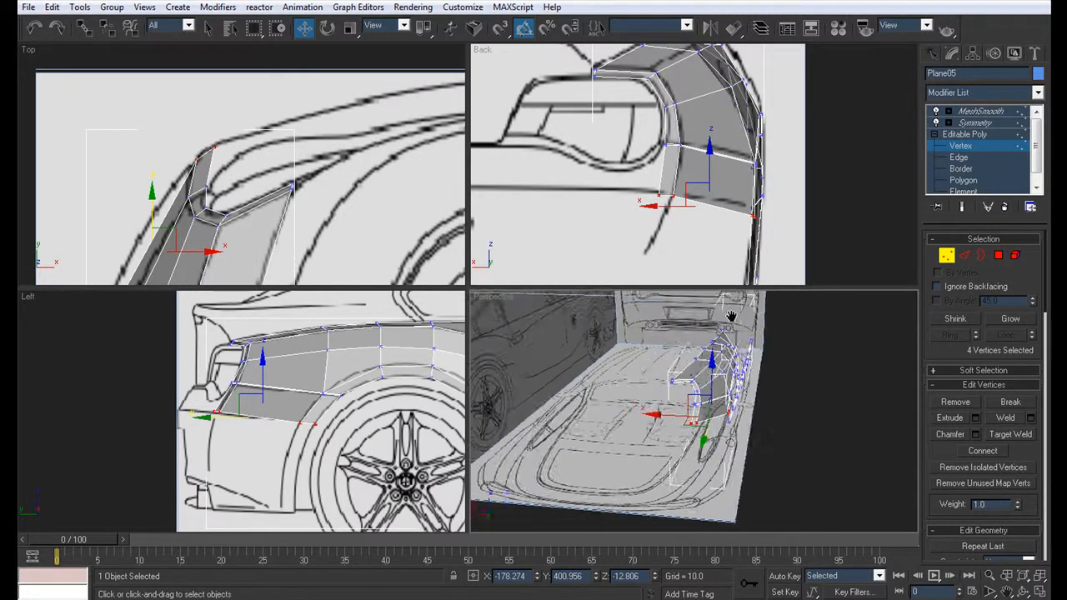
left_click_drag(730, 316, 696, 388)
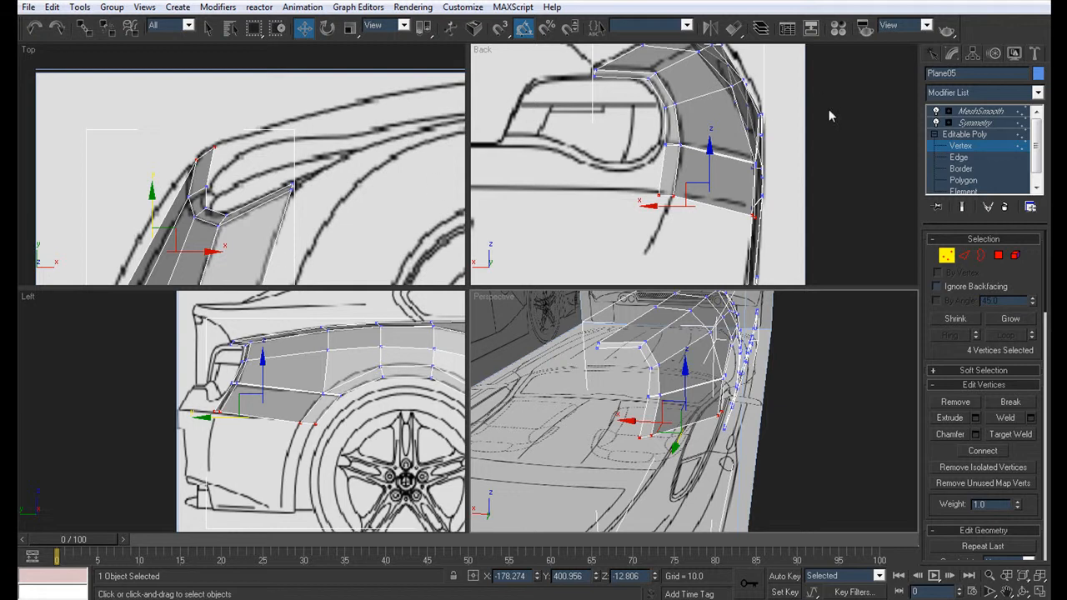
left_click(959, 157)
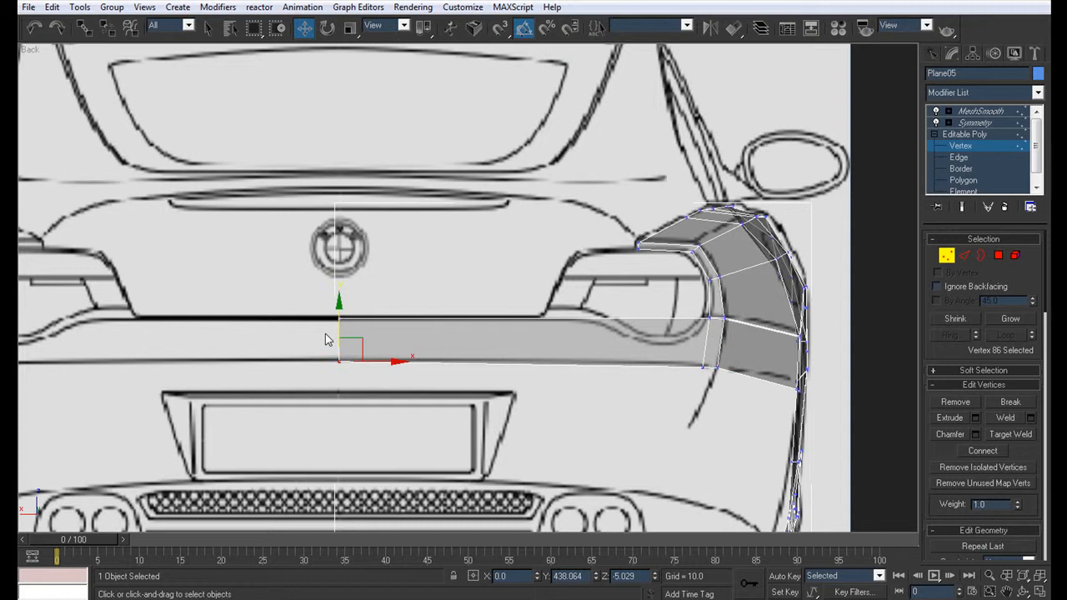
Step: Stretch the border edges across the tail to the car's centreline in the Back view
left_click_drag(338, 308, 338, 321)
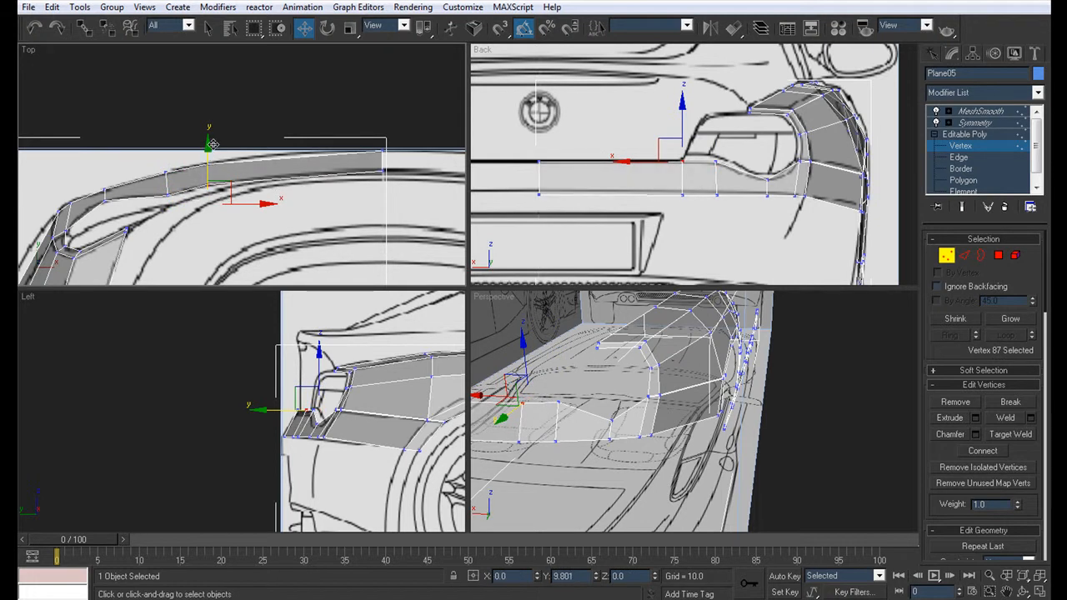
left_click(958, 157)
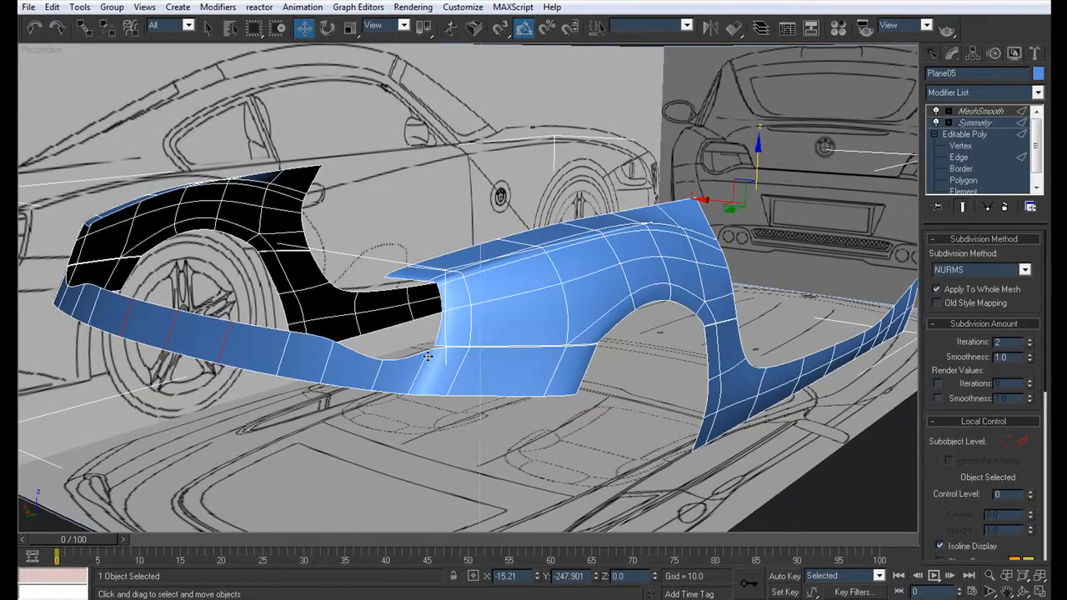
Step: Drop back to the Editable Poly Vertex level after previewing the smoothed panel
left_click(960, 145)
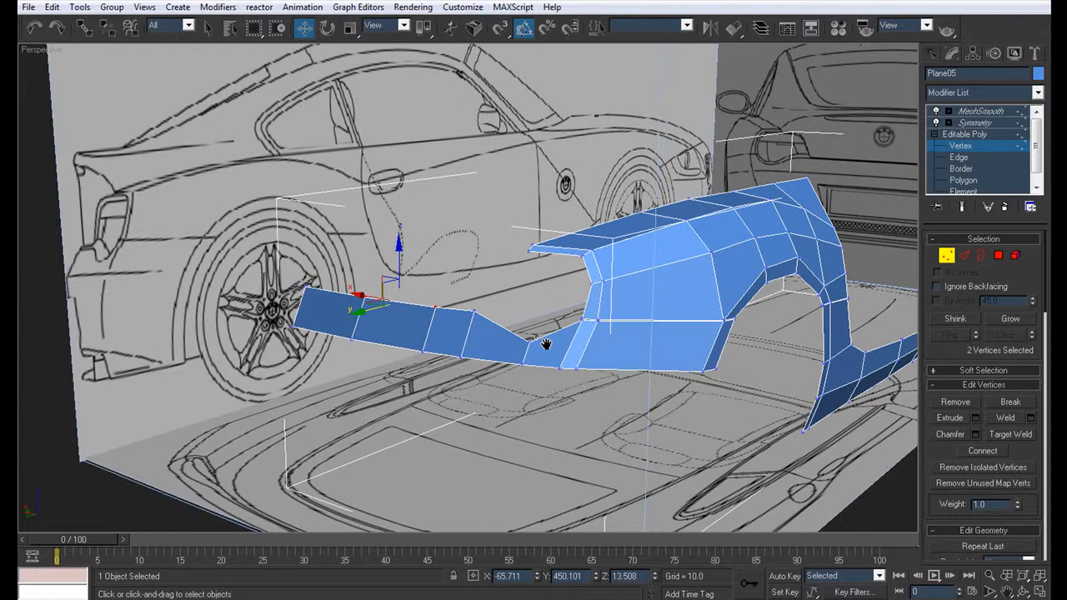
Step: Zoom in on the lower rear strip and pick its vertices for repositioning
left_click_drag(546, 344, 596, 369)
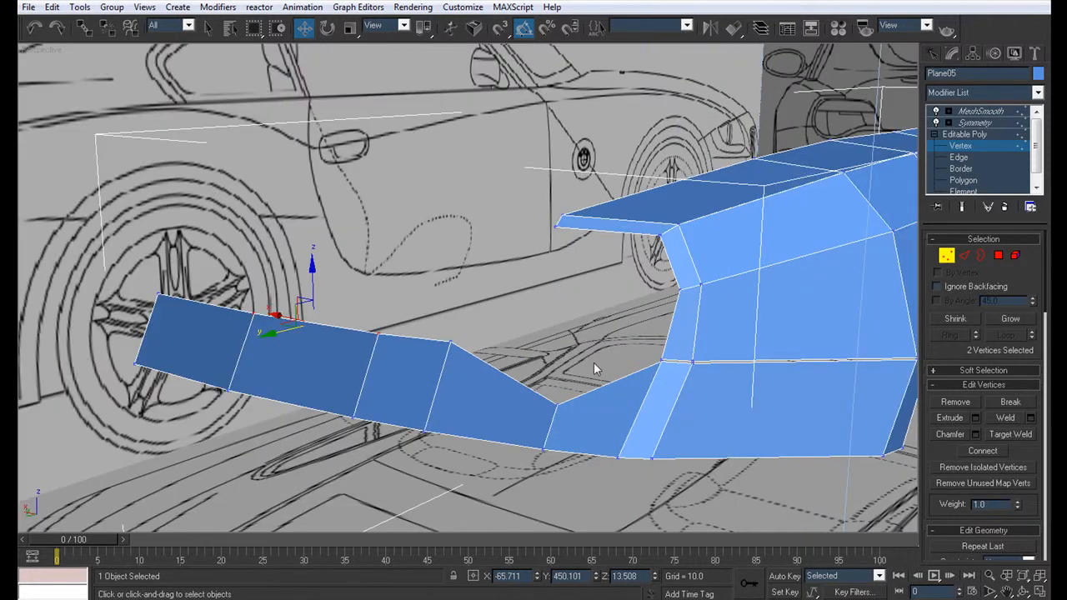
left_click(959, 157)
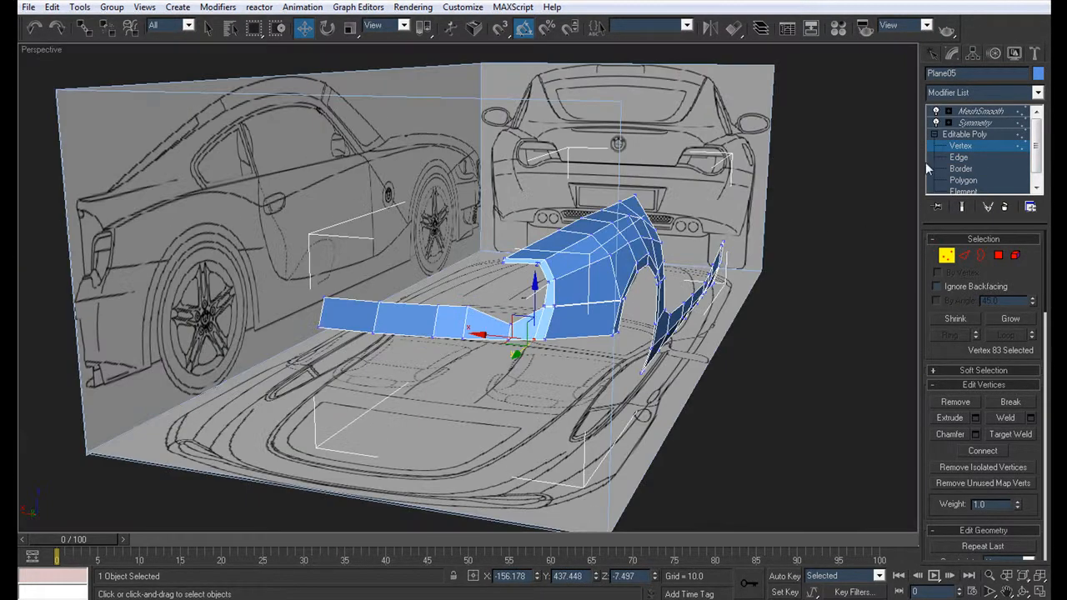
Step: Adjust the wheel-arch corner at Edge and Vertex levels, picking a bottom-edge vertex
left_click(959, 156)
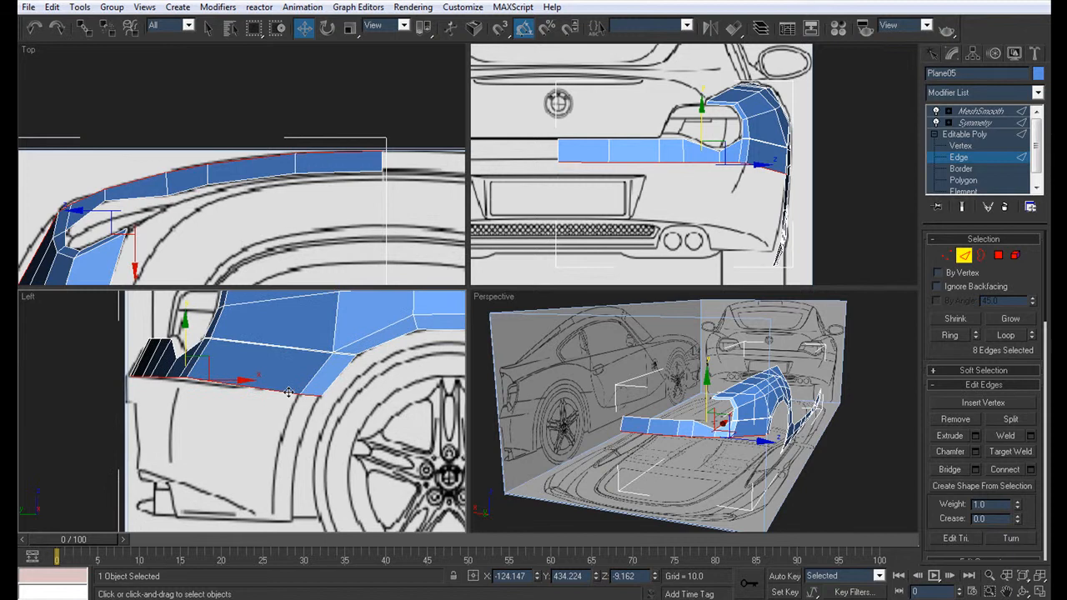
mouse_move(183, 329)
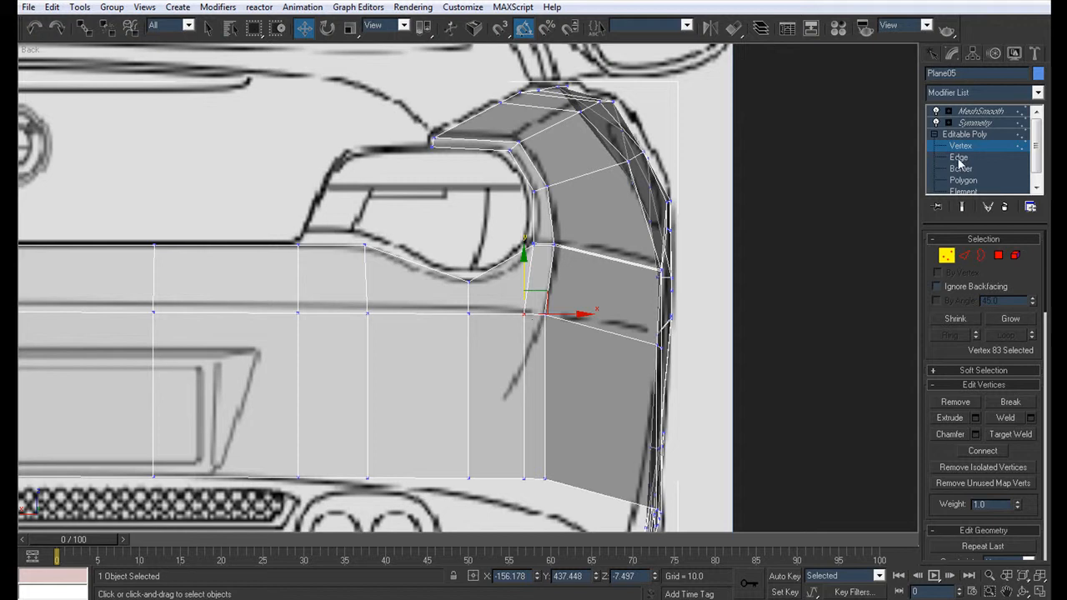
left_click(958, 158)
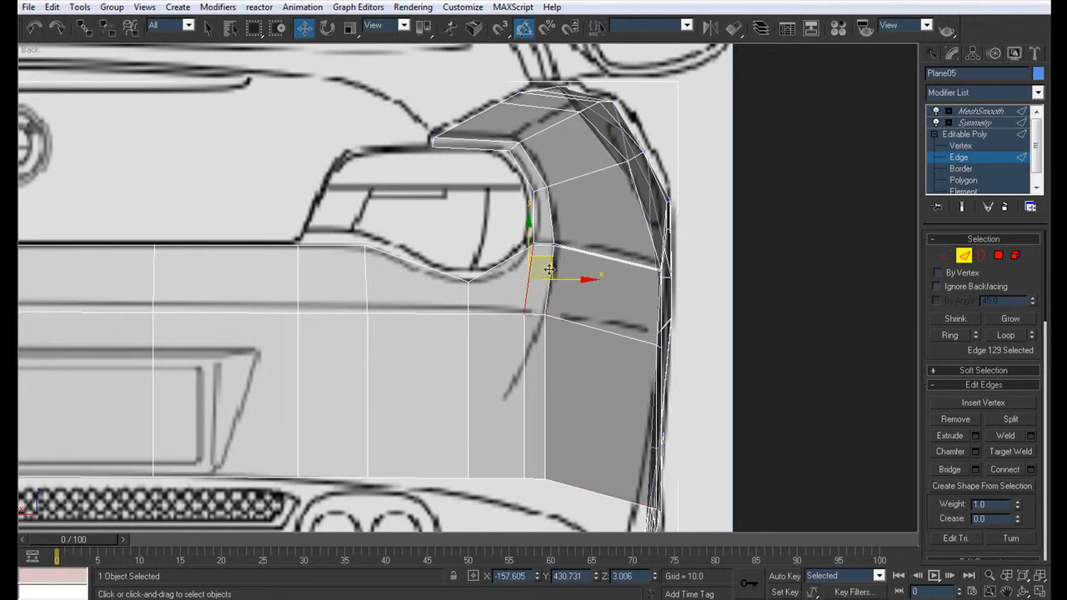
left_click(533, 367)
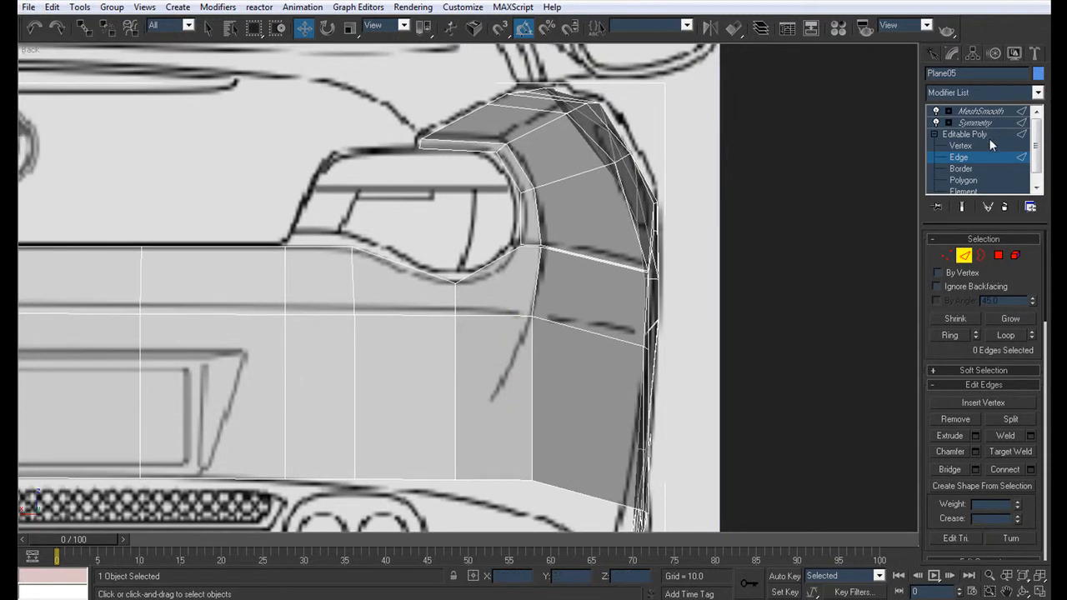
left_click(961, 145)
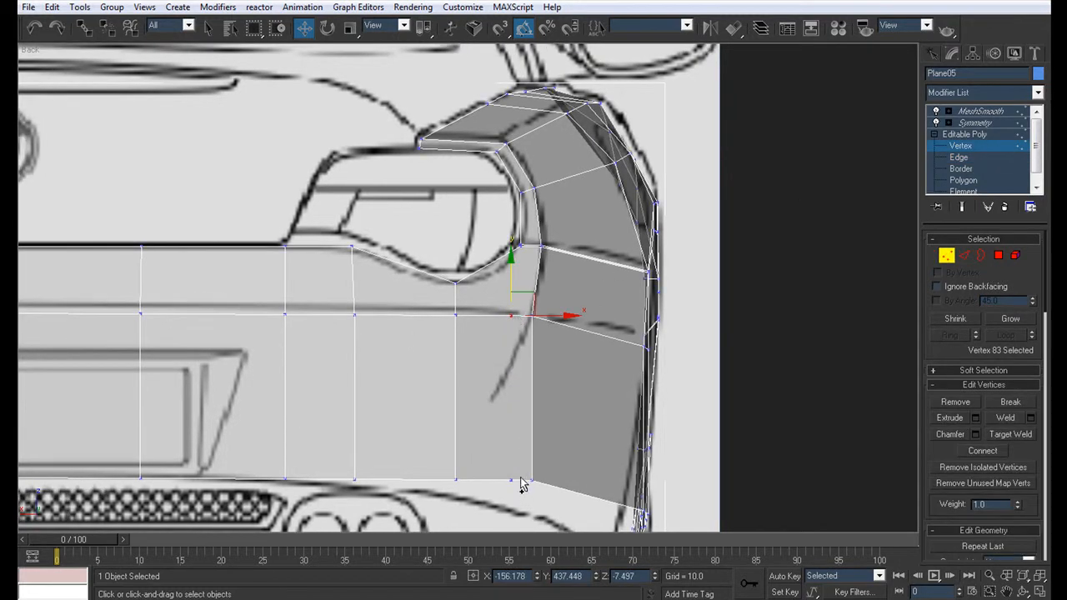
left_click(492, 352)
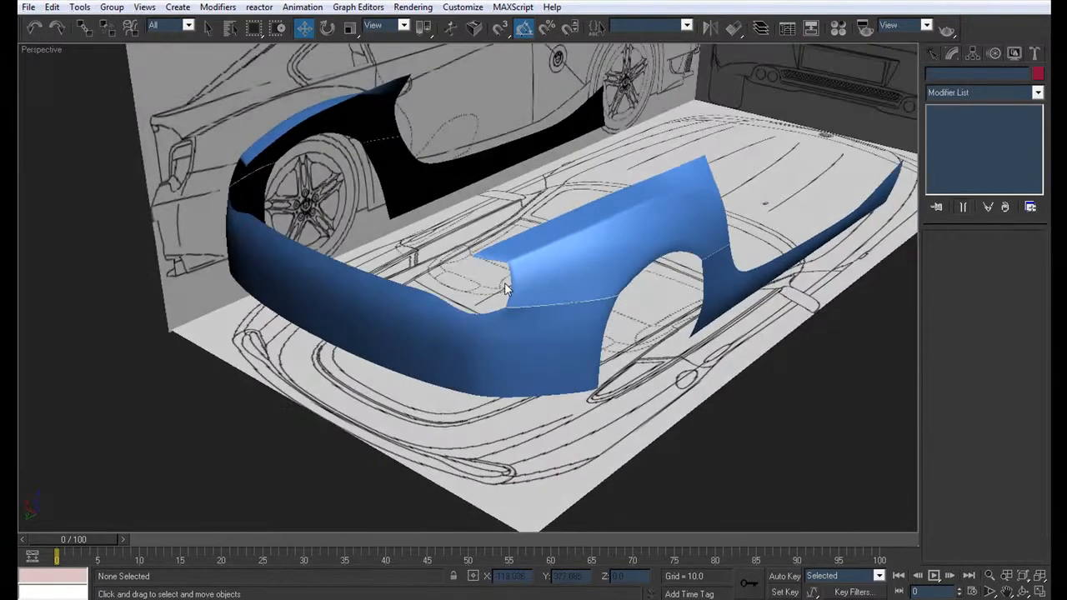
Step: Reselect Plane05 and return to its Editable Poly Vertex level
left_click(509, 283)
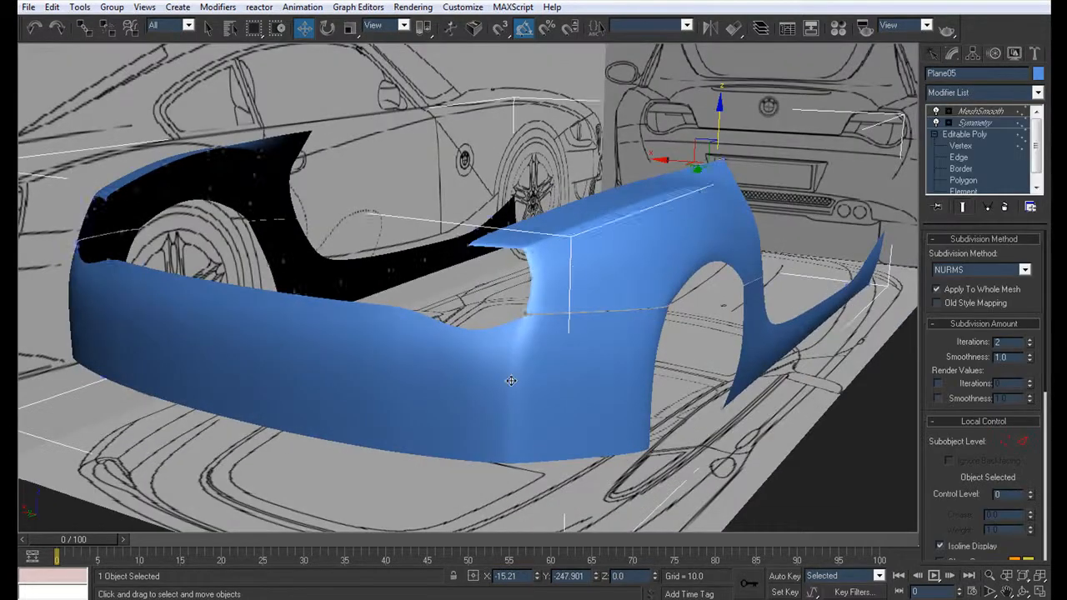
left_click(961, 146)
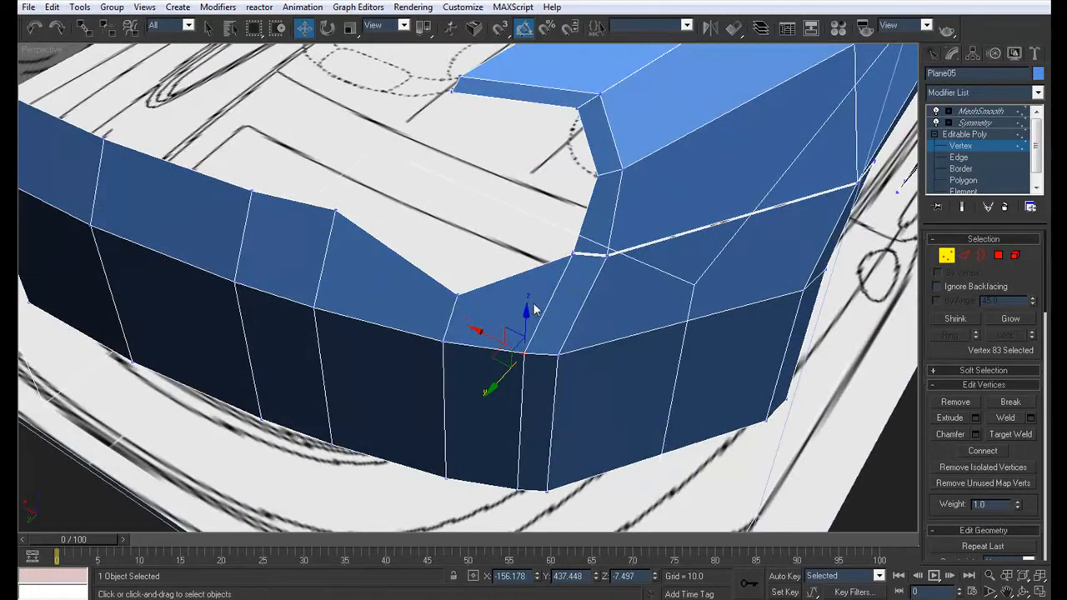
Step: Enter Edge level to connect the lower-corner edges, then return to Vertex level
left_click(959, 157)
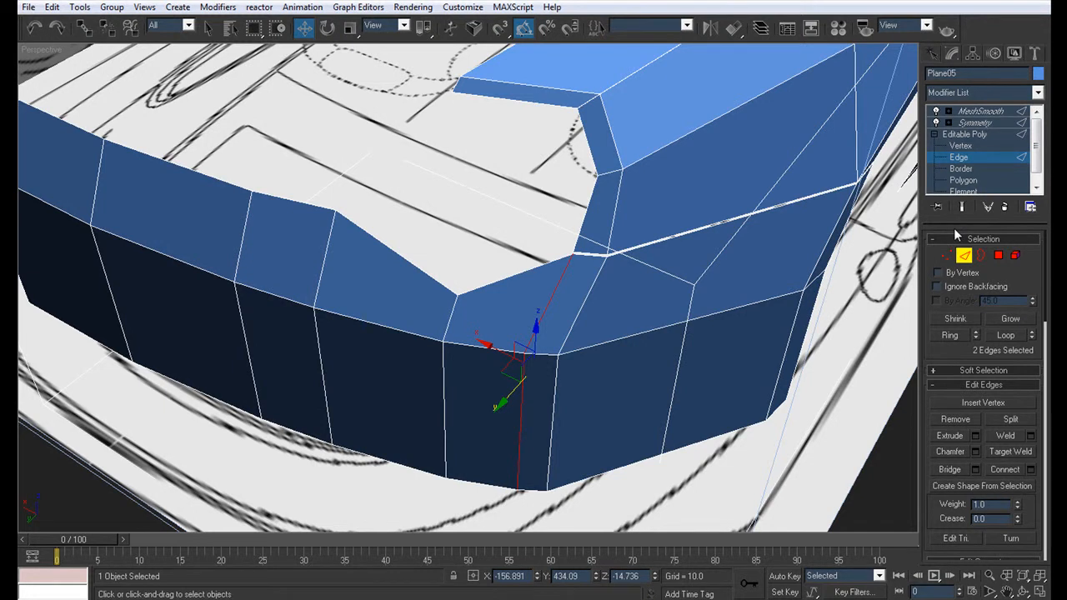
left_click(961, 145)
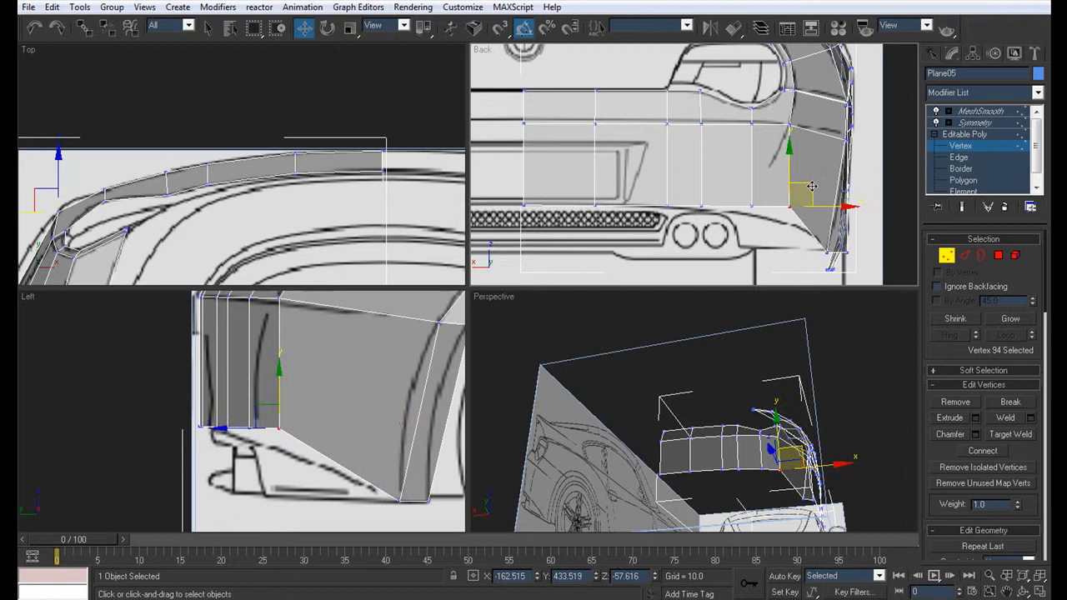
Step: Drag the panel's lower corner vertices onto the blueprint outline in the Back and Left views
left_click_drag(811, 186, 806, 190)
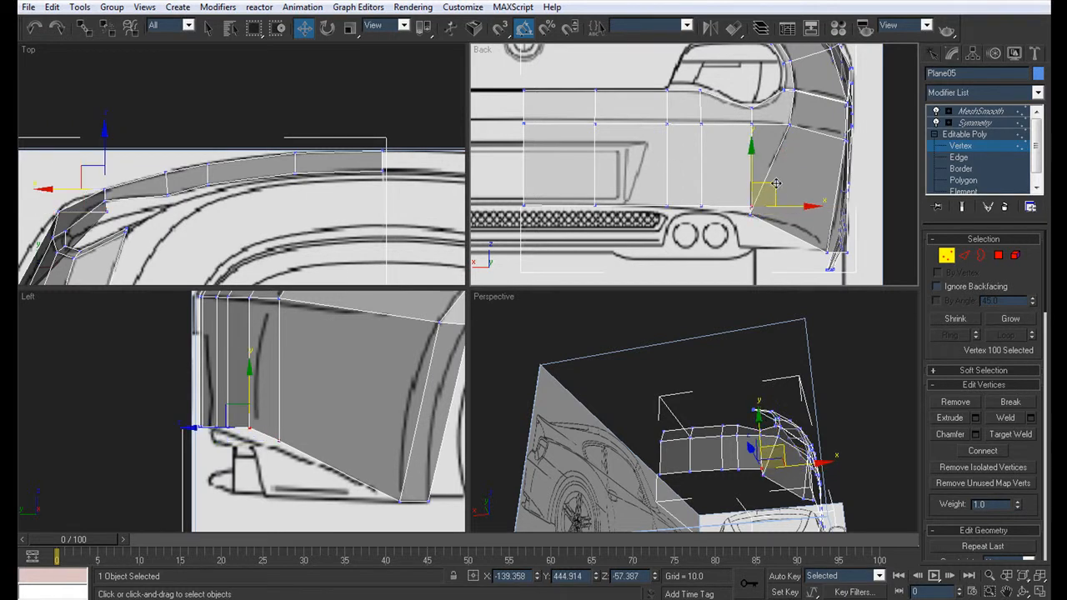
left_click_drag(754, 200, 758, 187)
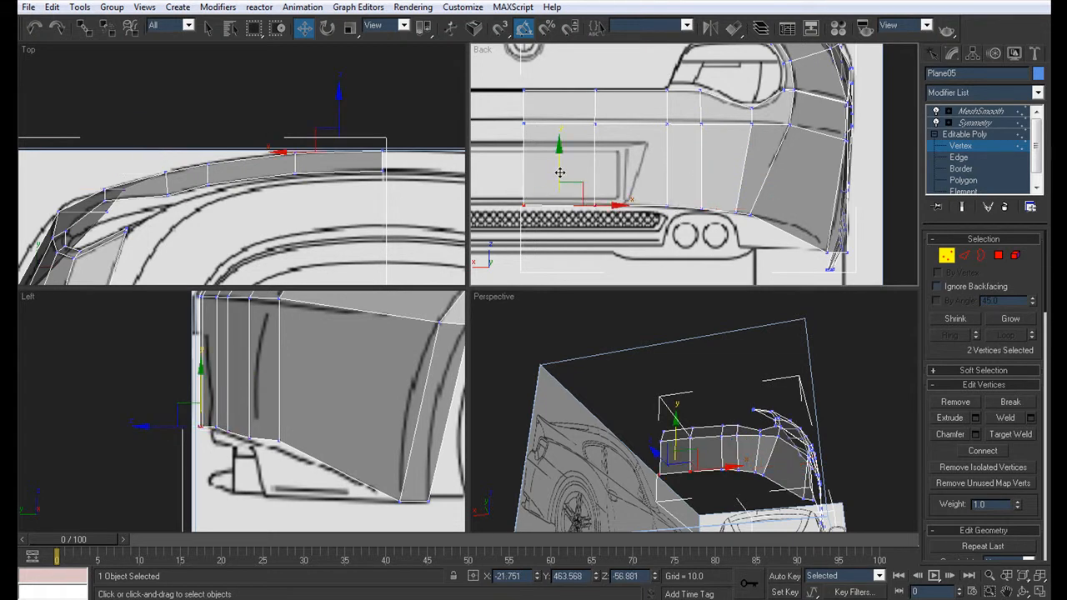
left_click(663, 208)
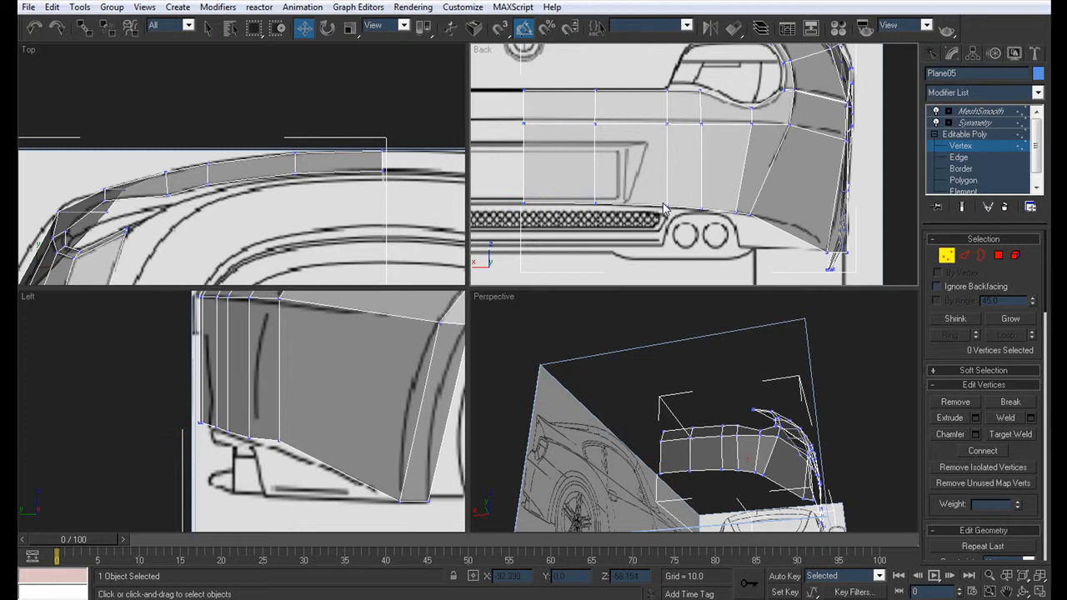
left_click(667, 204)
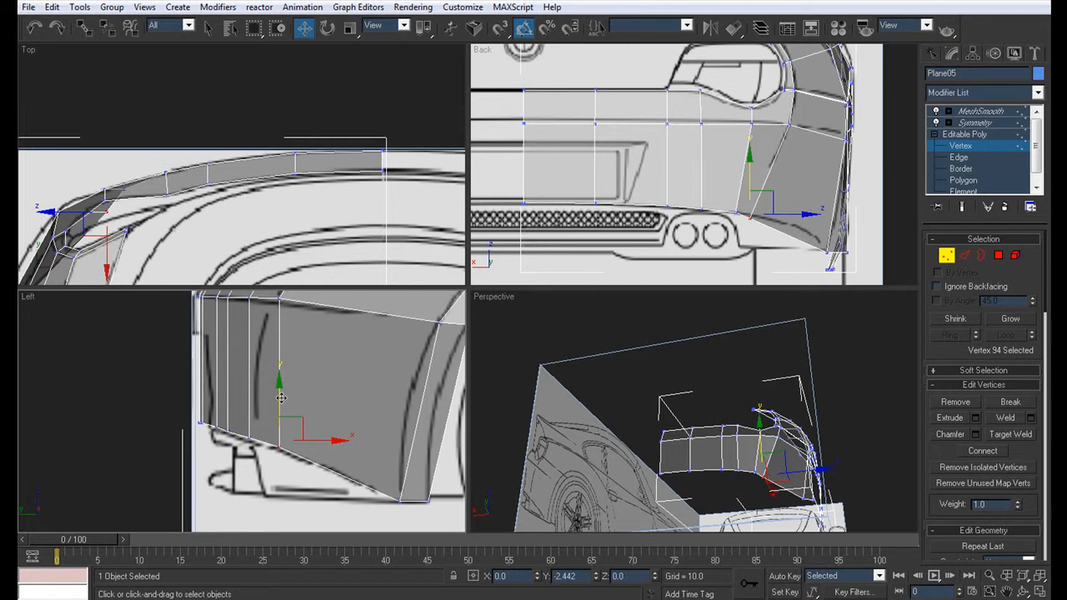
left_click_drag(282, 384, 282, 397)
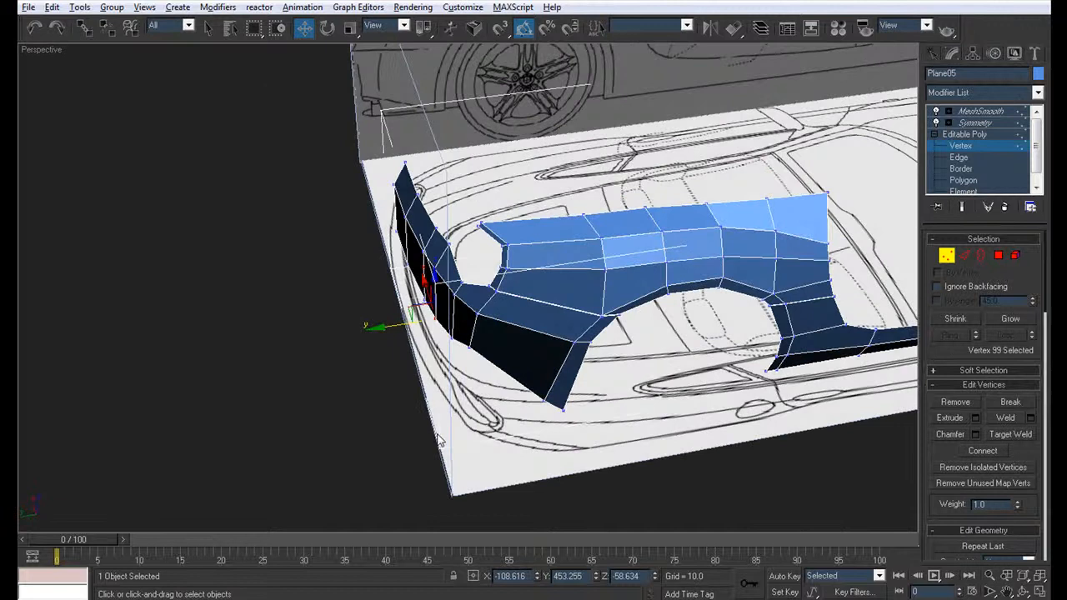
Step: Toggle see-through display and connect the selected edge ring into a new loop beside the tail light
key("alt+w")
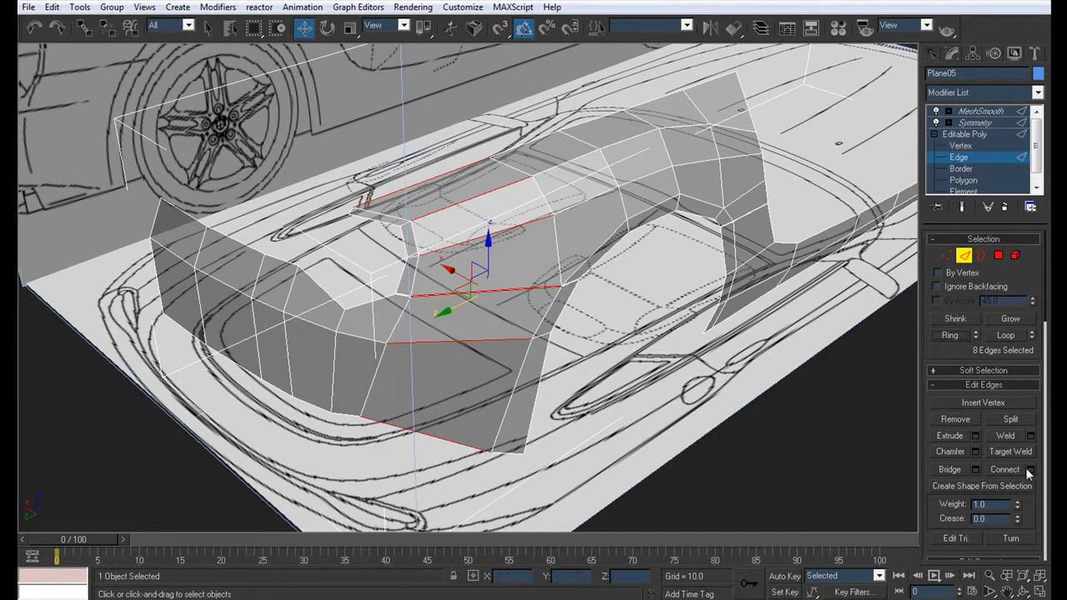
left_click(1030, 469)
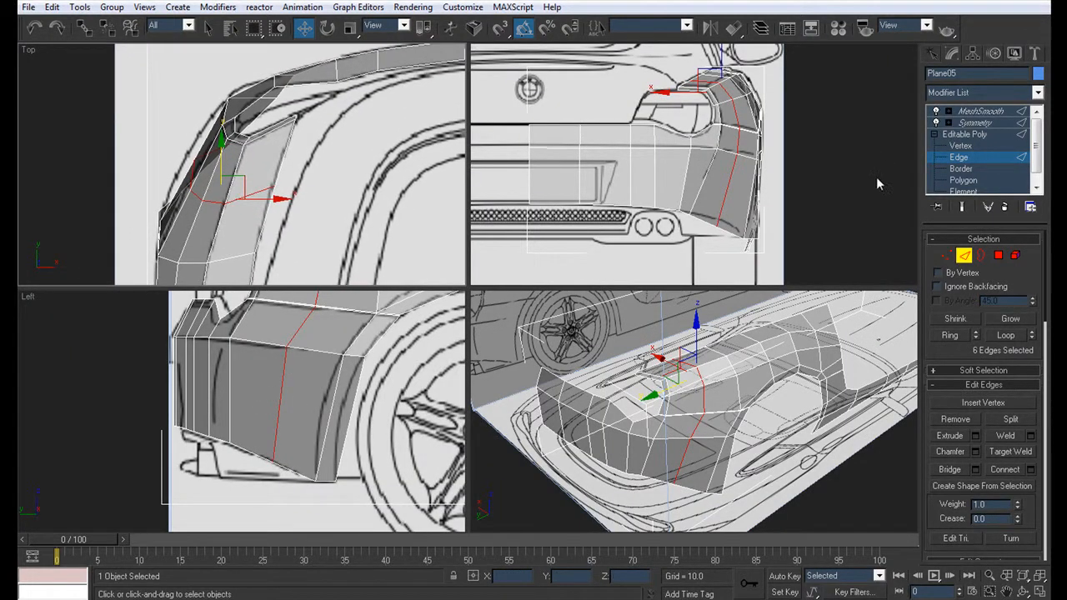
Step: Move the new loop's vertices in the Top view to follow the tail-light outline, then restore normal display
left_click(961, 145)
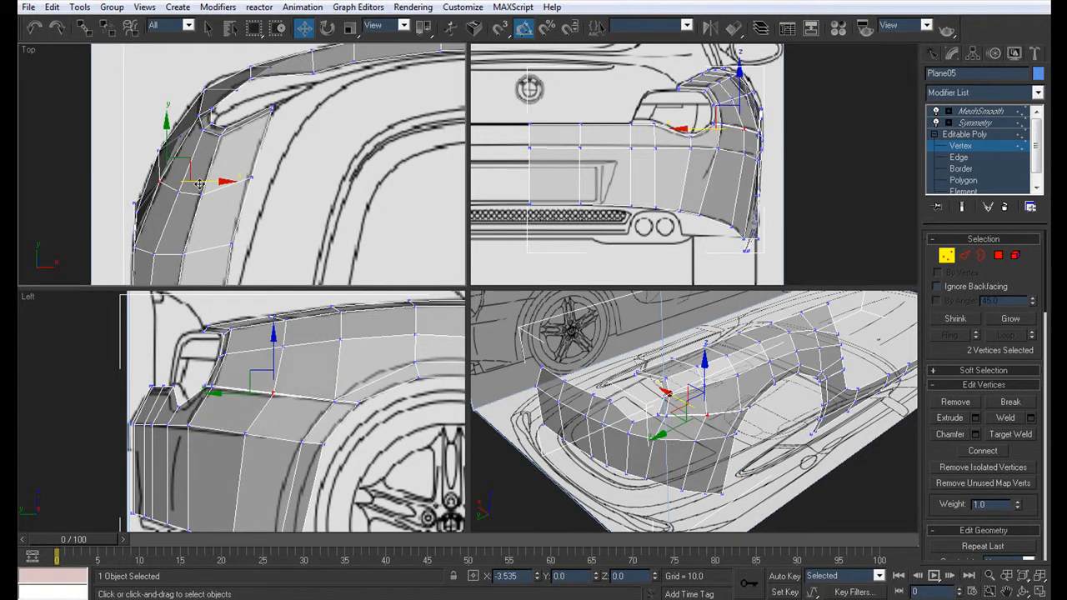
left_click_drag(200, 183, 218, 190)
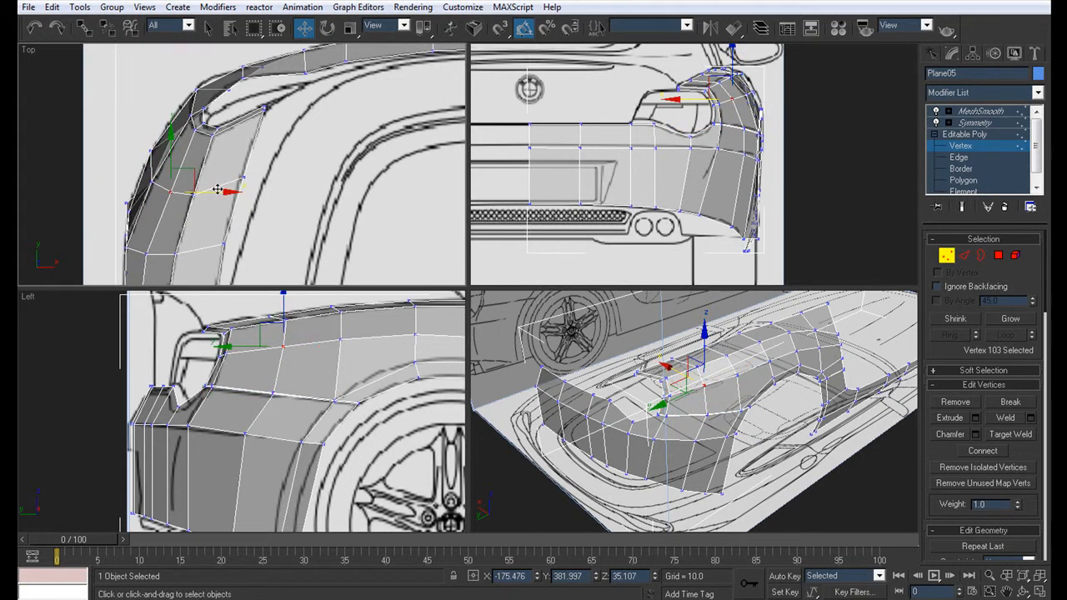
left_click_drag(216, 191, 167, 176)
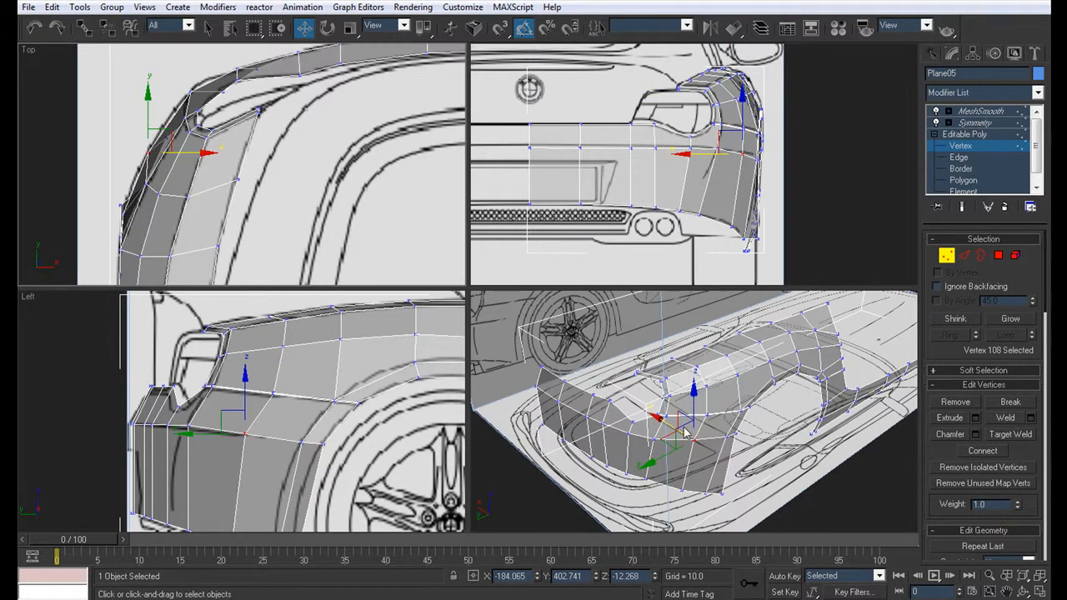
key("alt+w")
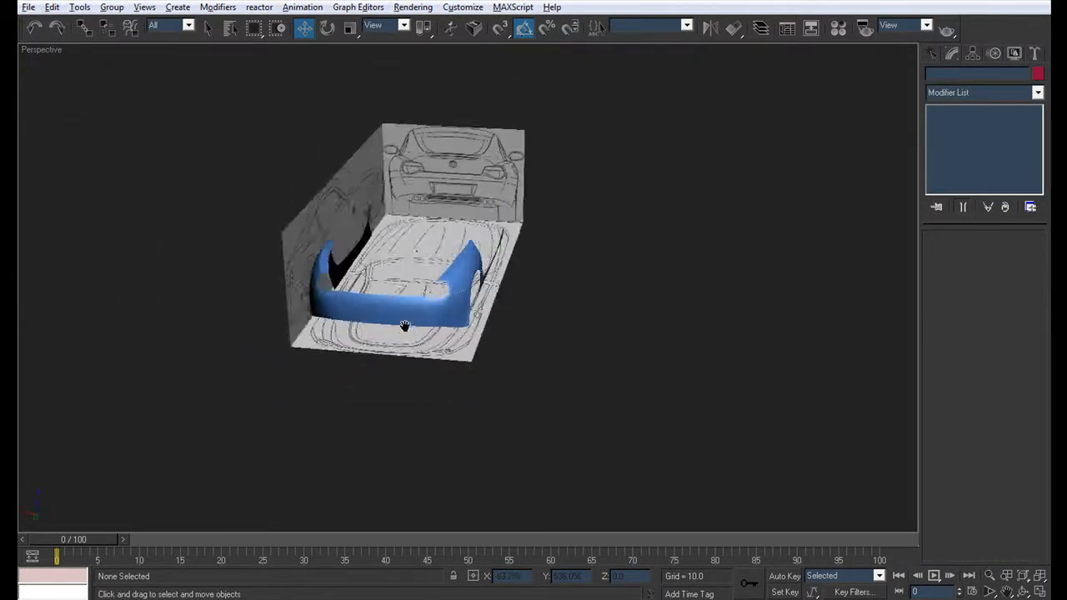
Step: Orbit around the smoothed panel to inspect it, then return to Vertex level
left_click_drag(405, 325, 455, 306)
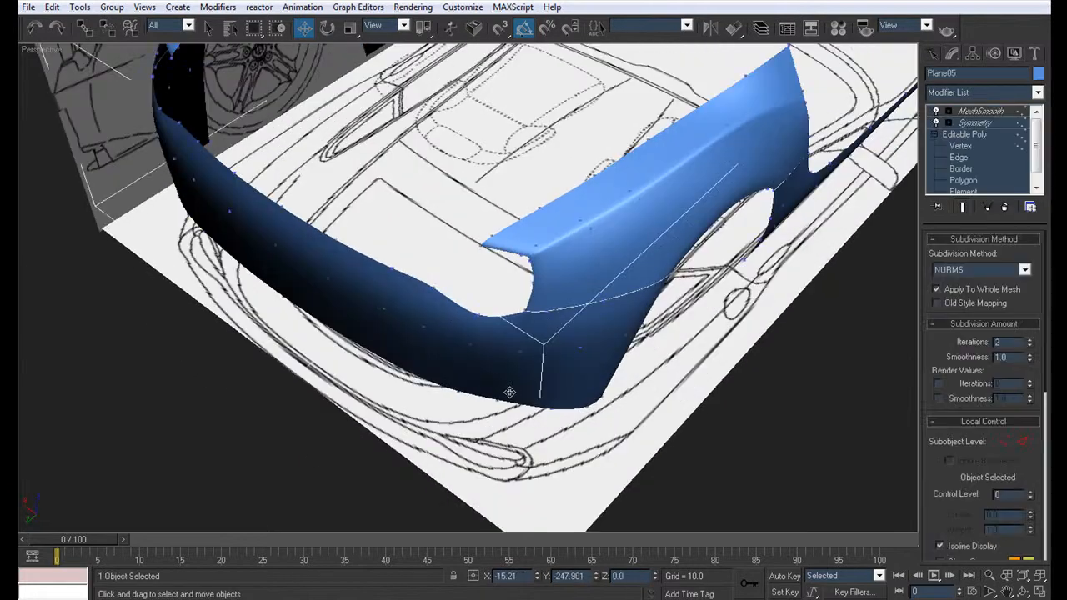
left_click(960, 146)
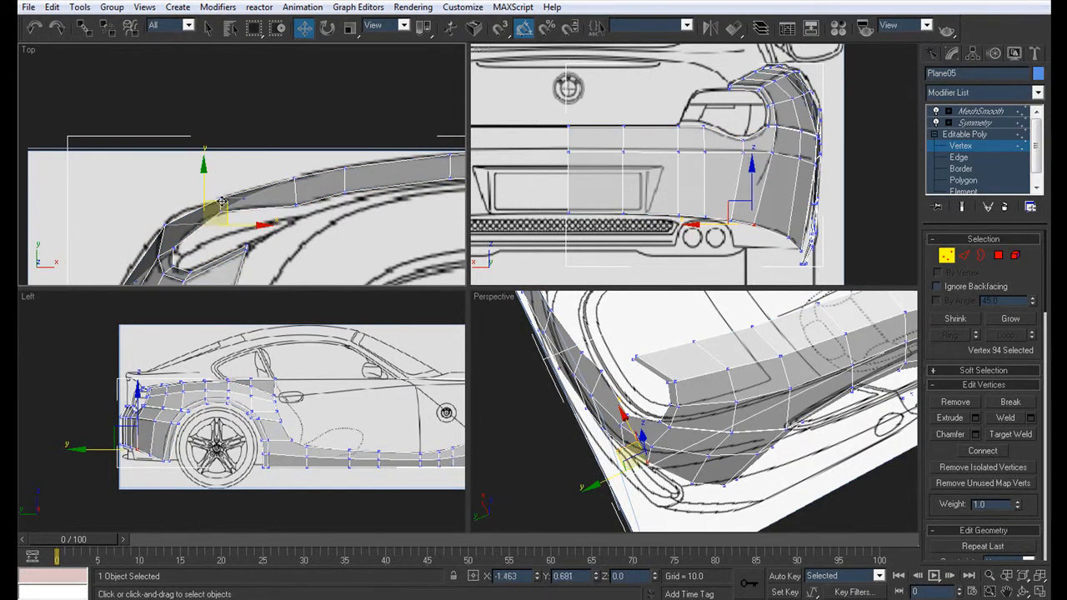
Step: Nudge a rear-corner vertex to follow the wheel arch
left_click_drag(223, 202, 215, 199)
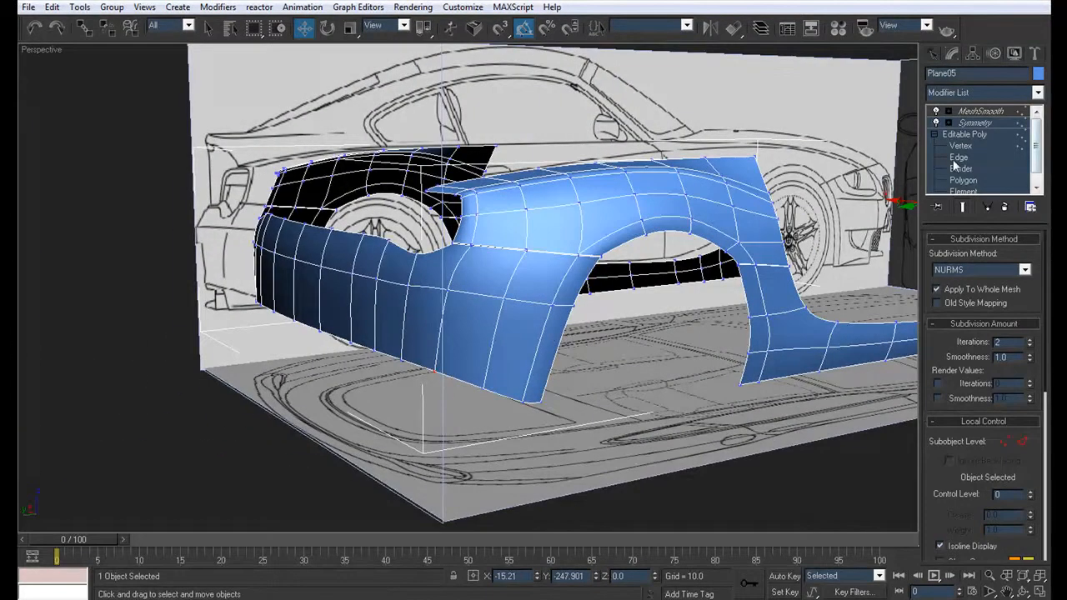
Step: Select the panel's lower rear edge loop at Edge level and save the scene as Body15.max
left_click(959, 157)
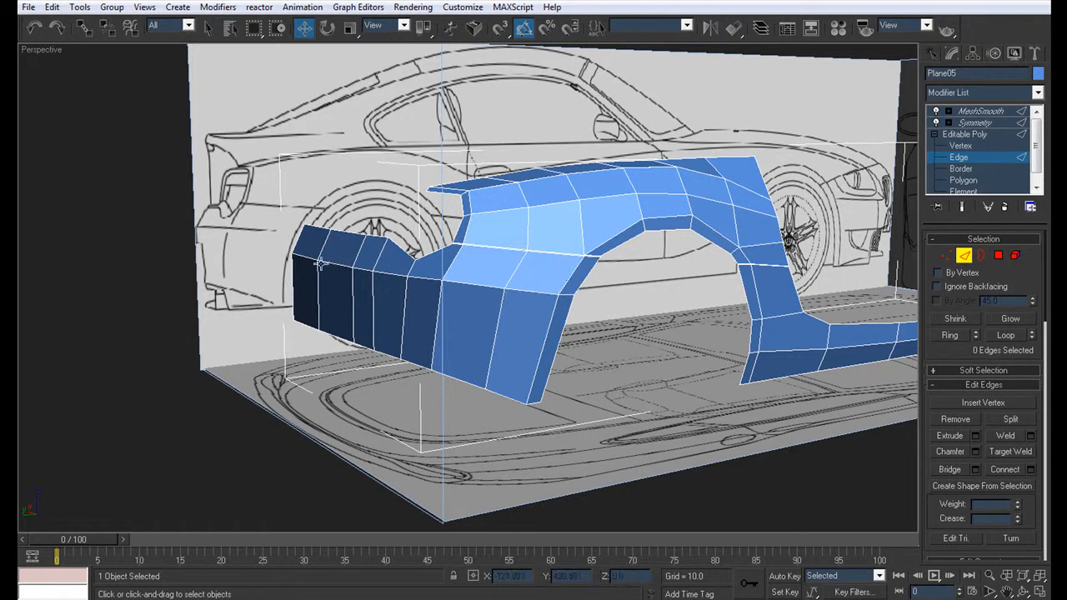
left_click(450, 281)
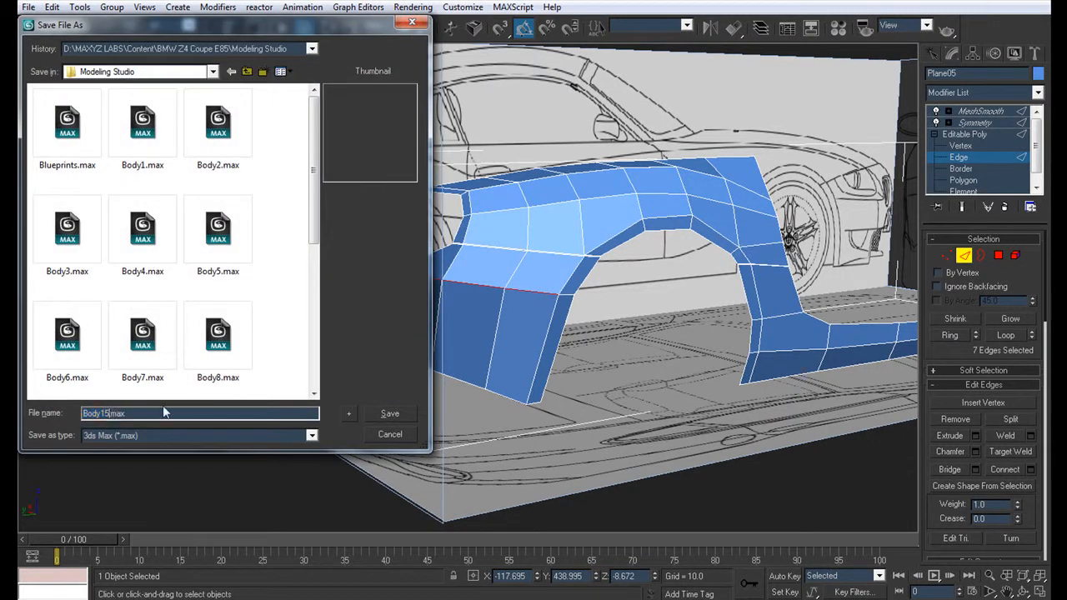
left_click(389, 414)
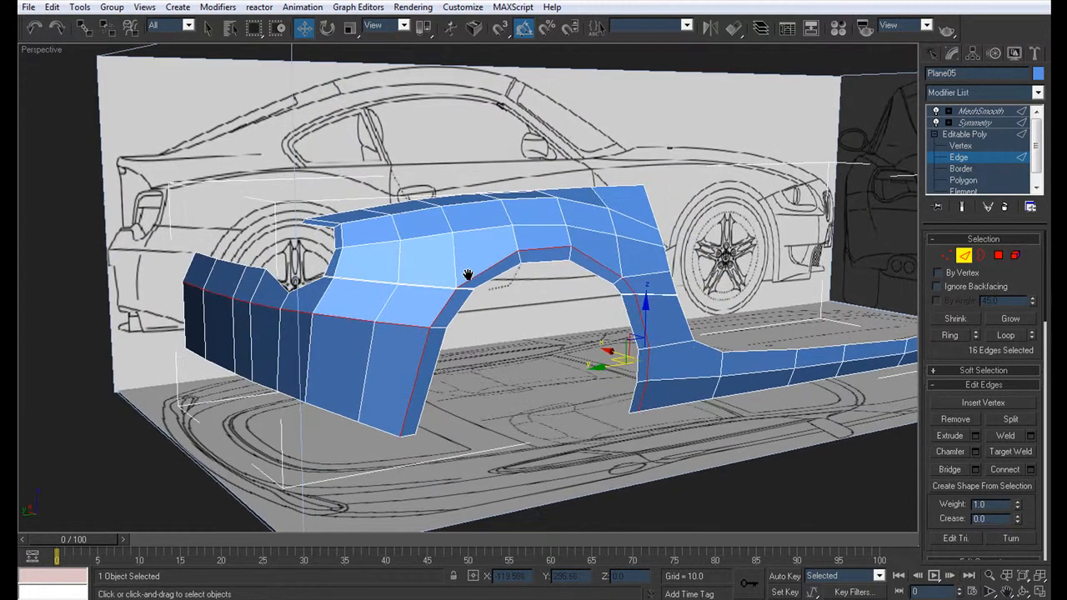
left_click_drag(467, 275, 479, 267)
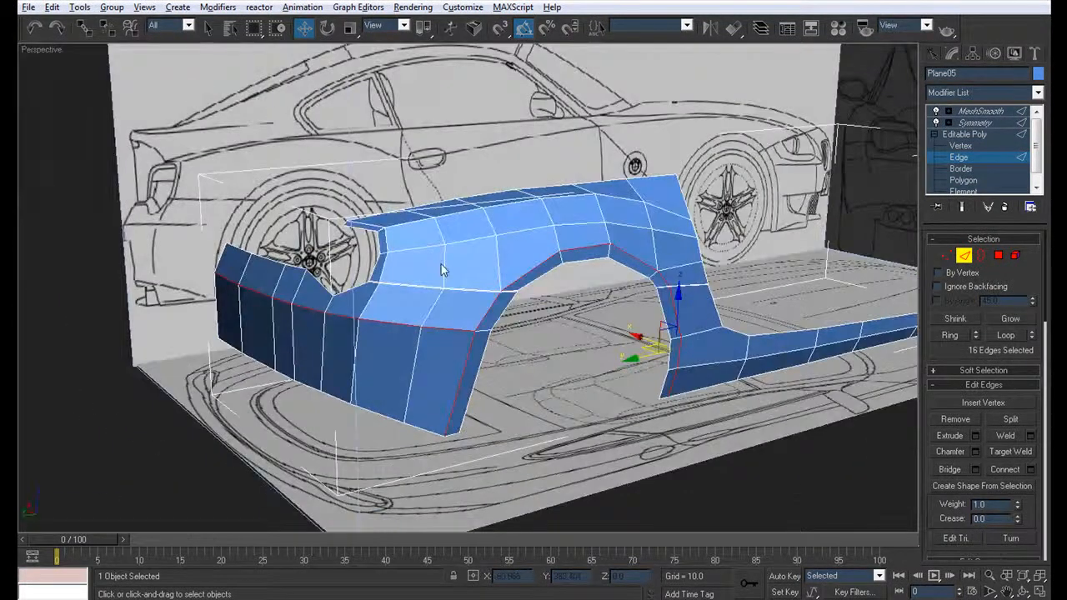
left_click_drag(442, 271, 476, 265)
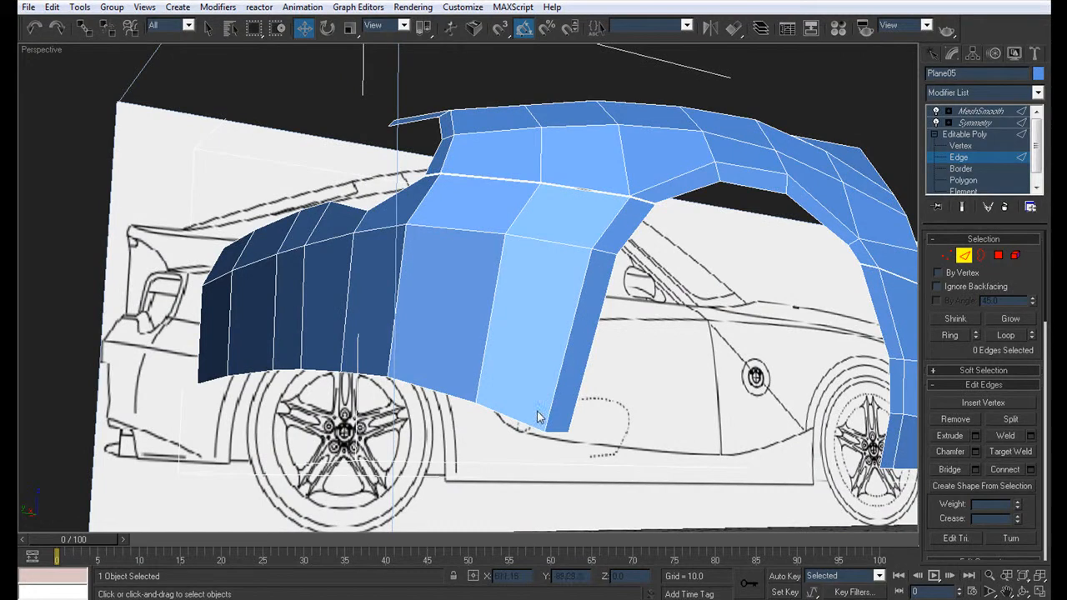
Step: Select the bottom rear edge loop and Shift-drag it downward into a new strip of faces
left_click(537, 417)
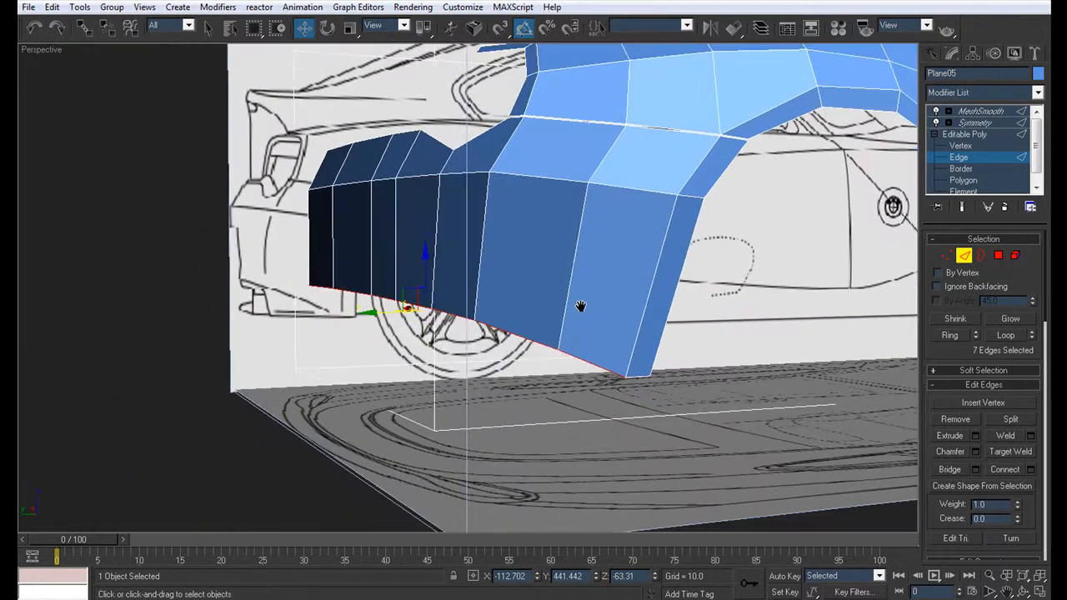
left_click_drag(581, 306, 515, 329)
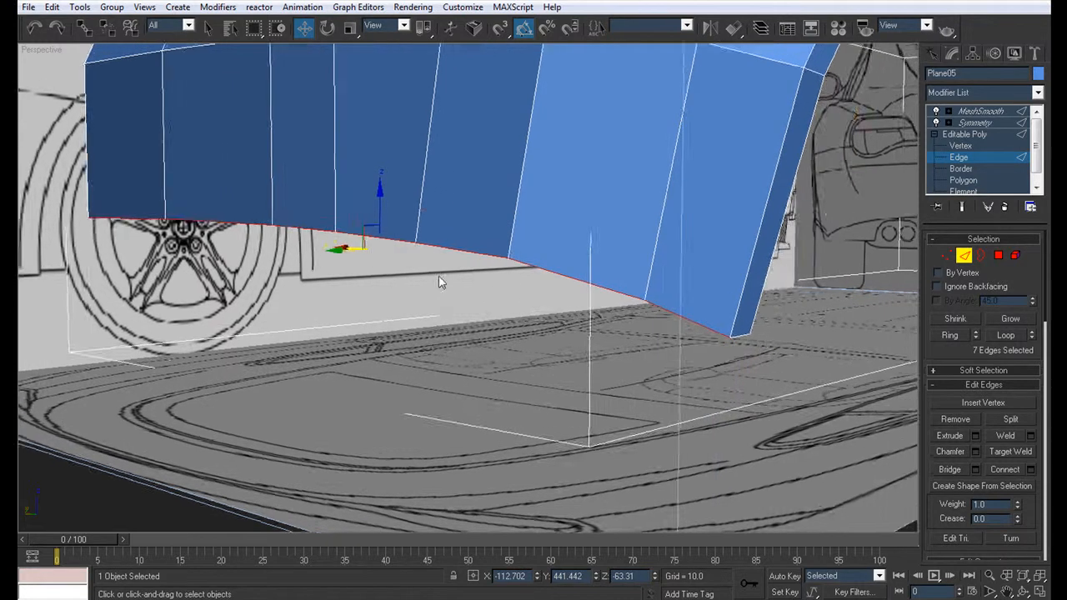
left_click_drag(442, 284, 550, 312)
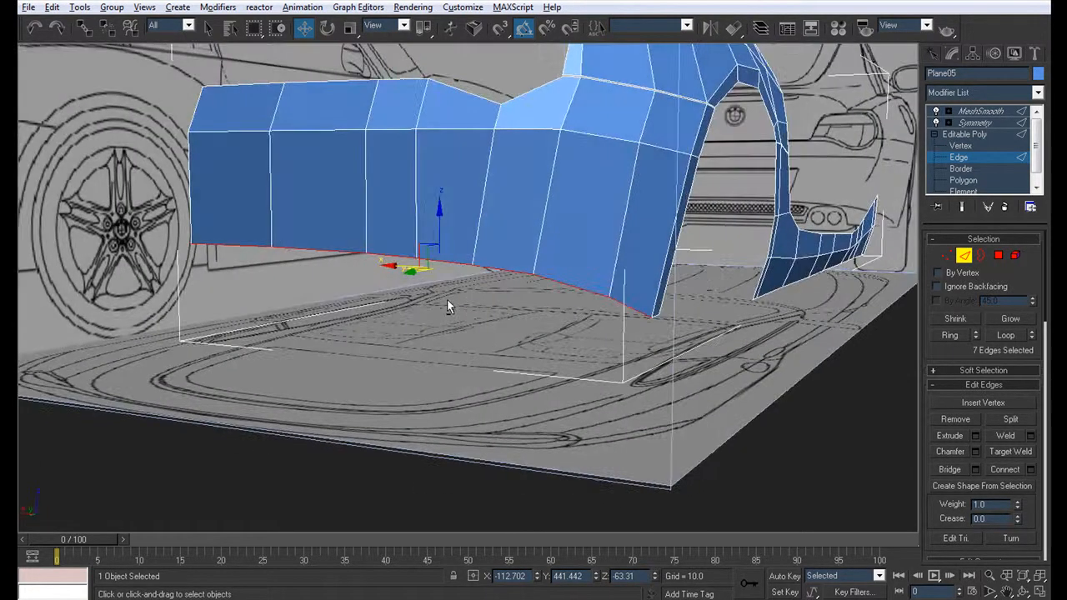
key("Alt+w")
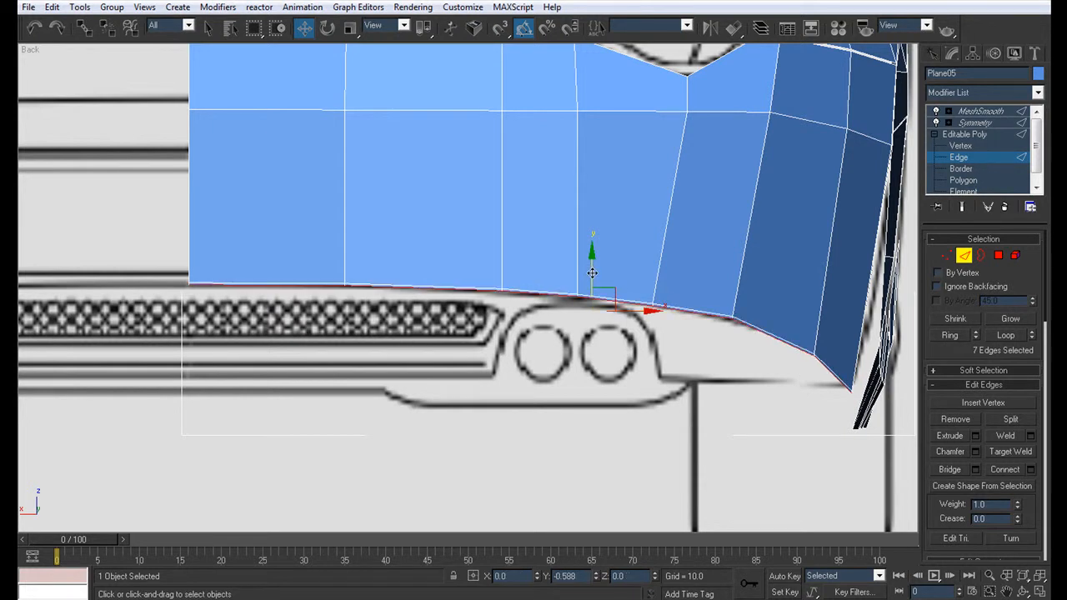
left_click_drag(592, 273, 581, 327)
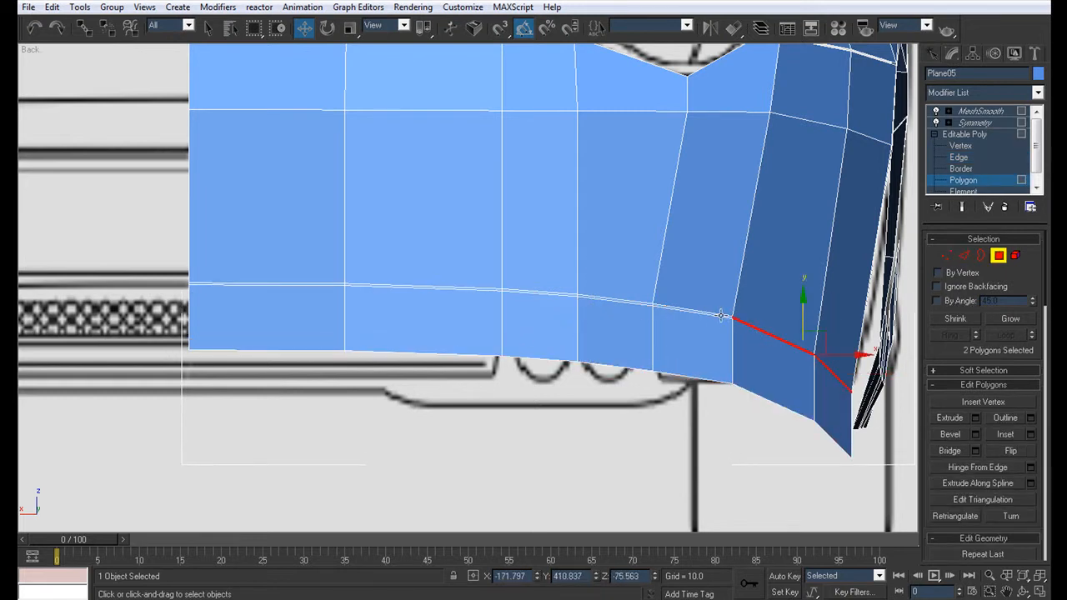
Step: Extrude the selected strip faces into a thin seam groove, then switch to Vertex level
left_click(625, 200)
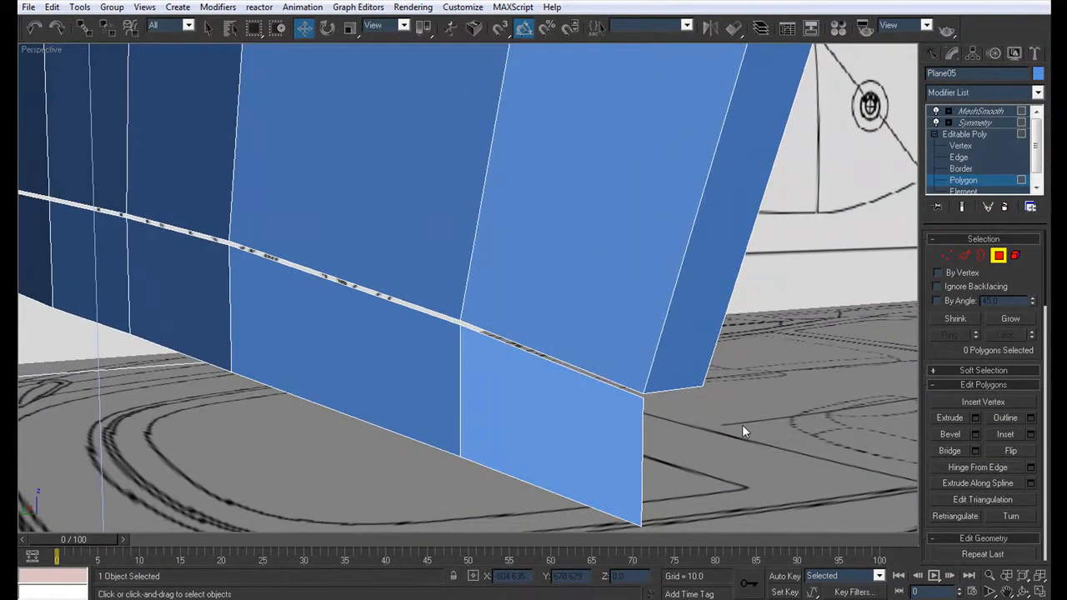
left_click(961, 145)
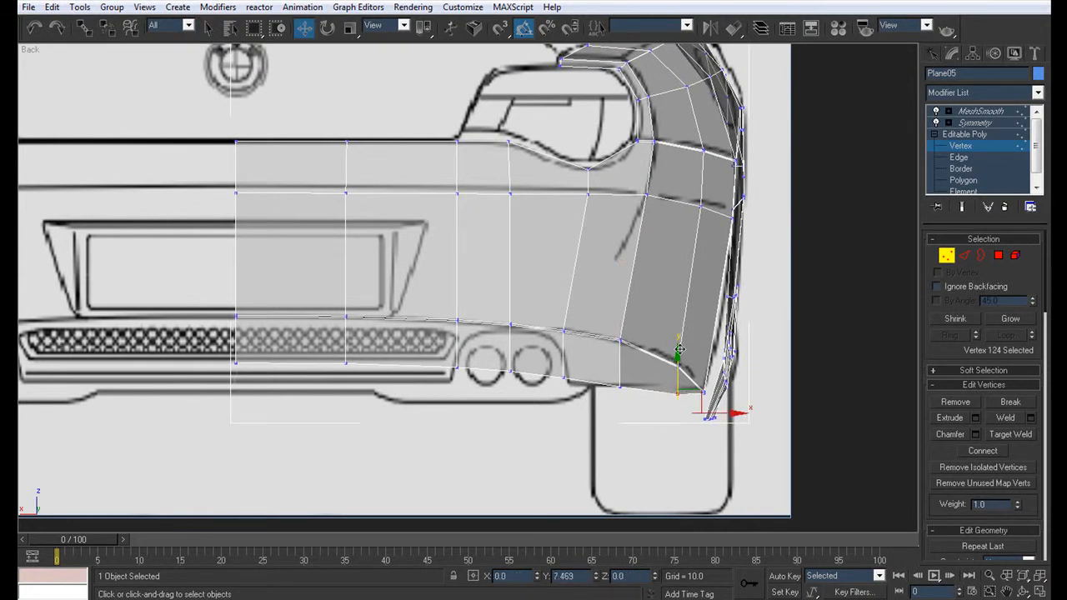
Step: Move bottom-strip vertices in the Back view onto the bumper line around the exhaust pipes
left_click_drag(678, 350, 678, 390)
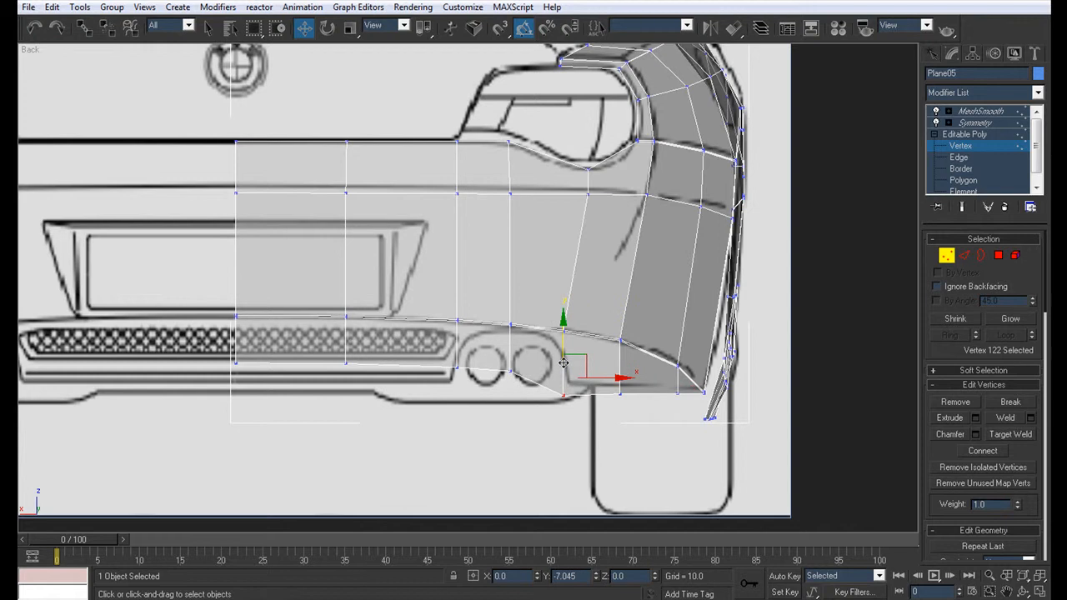
left_click_drag(565, 363, 565, 359)
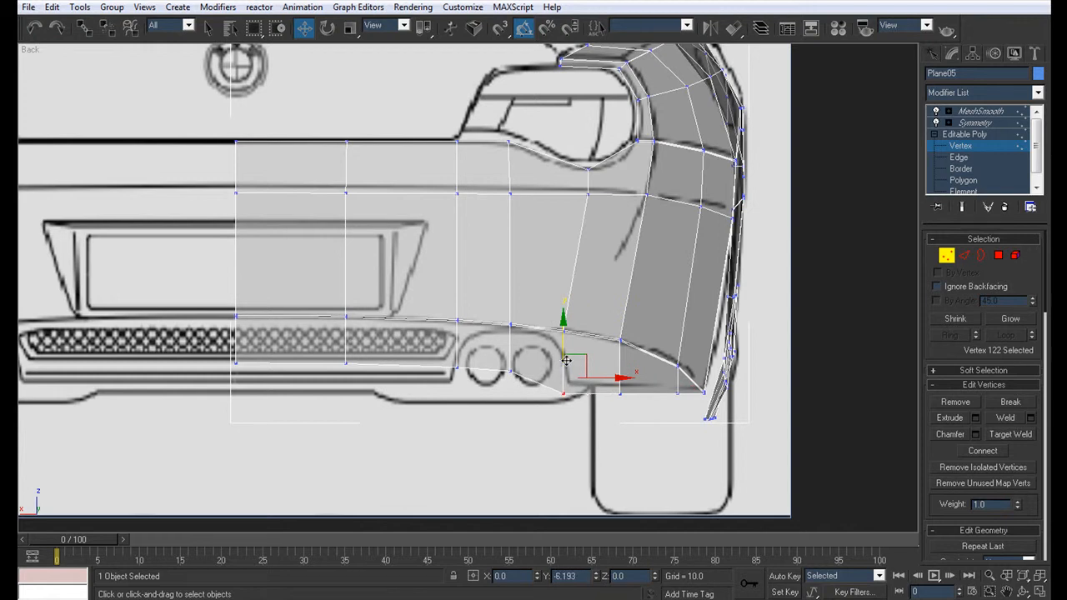
left_click(511, 363)
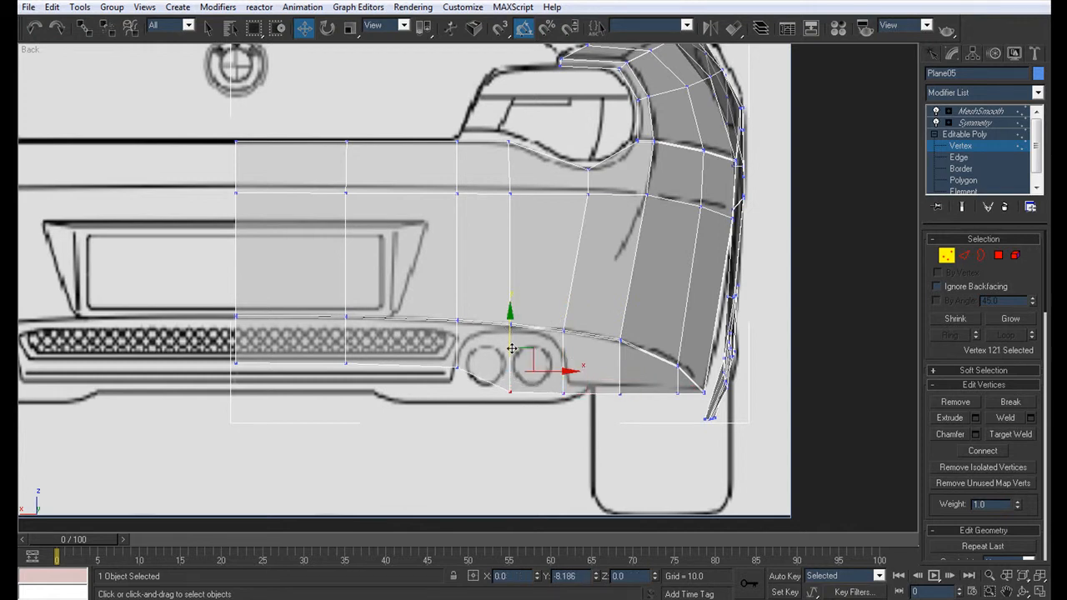